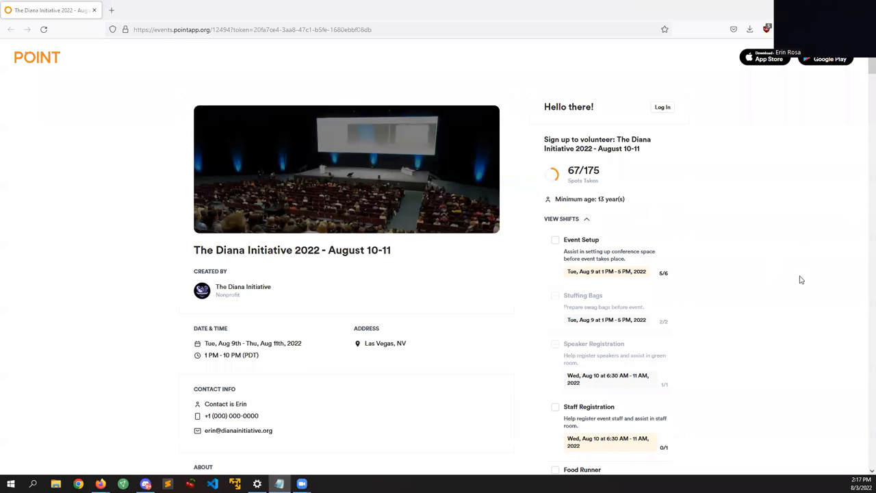
pyautogui.moveTo(778, 278)
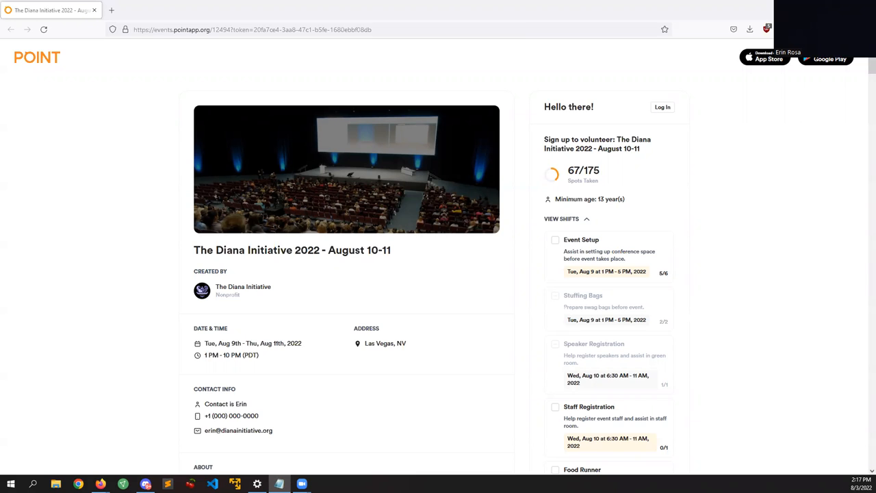
pyautogui.moveTo(786, 159)
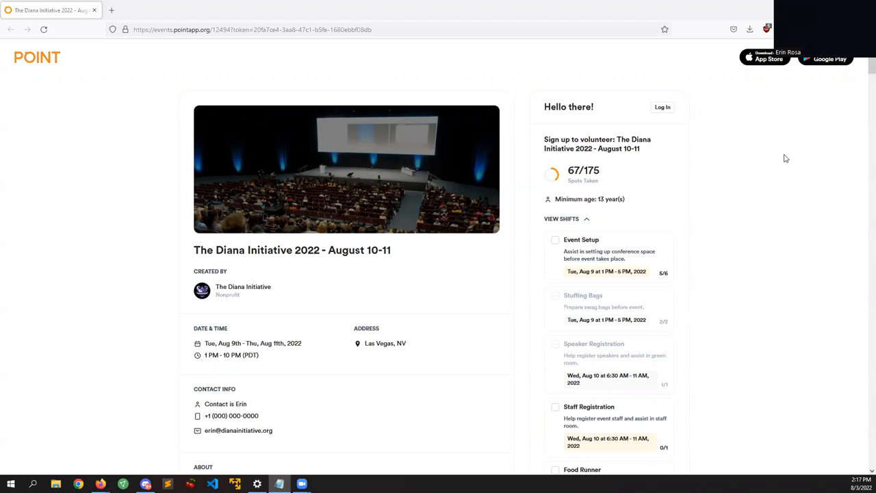
pyautogui.moveTo(249, 371)
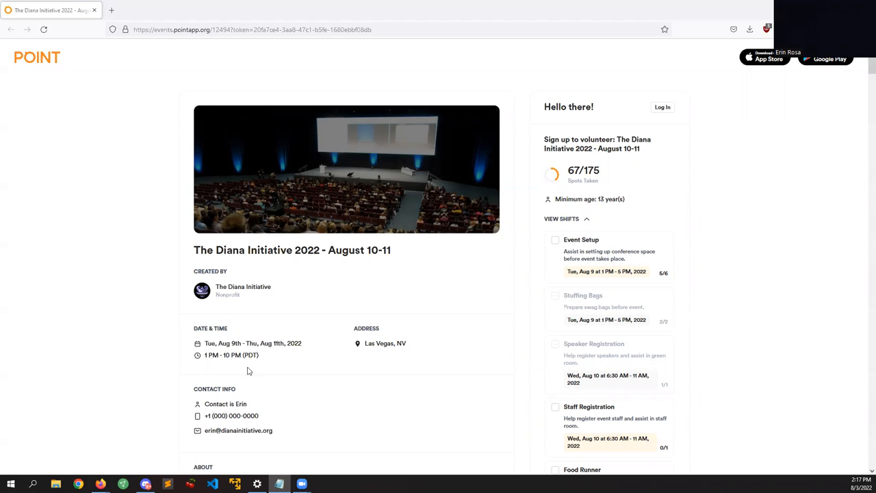
pyautogui.moveTo(84, 206)
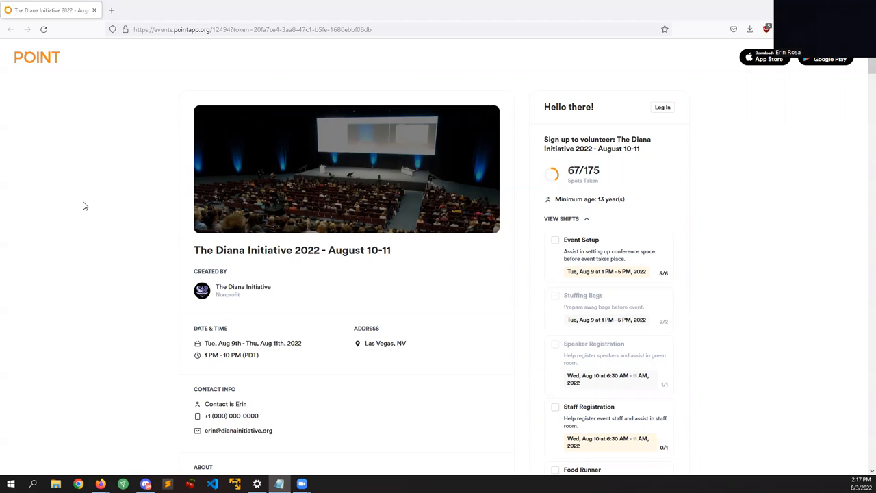
pyautogui.moveTo(68, 147)
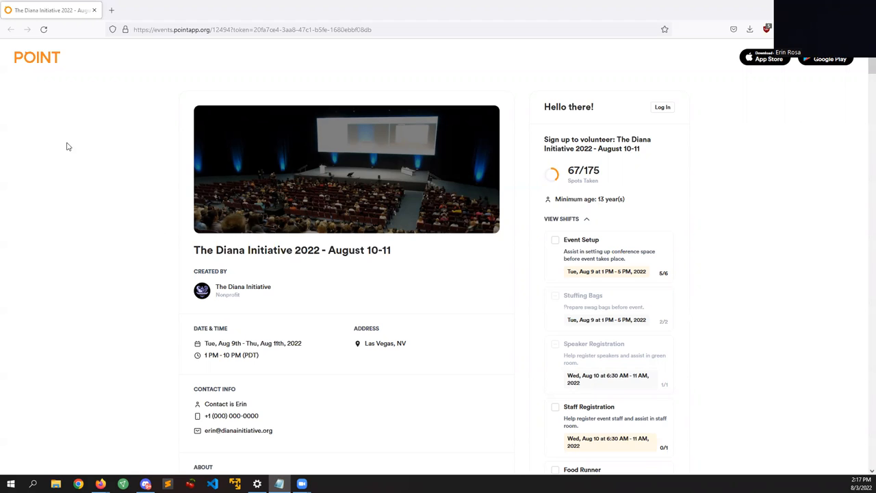
pyautogui.moveTo(49, 136)
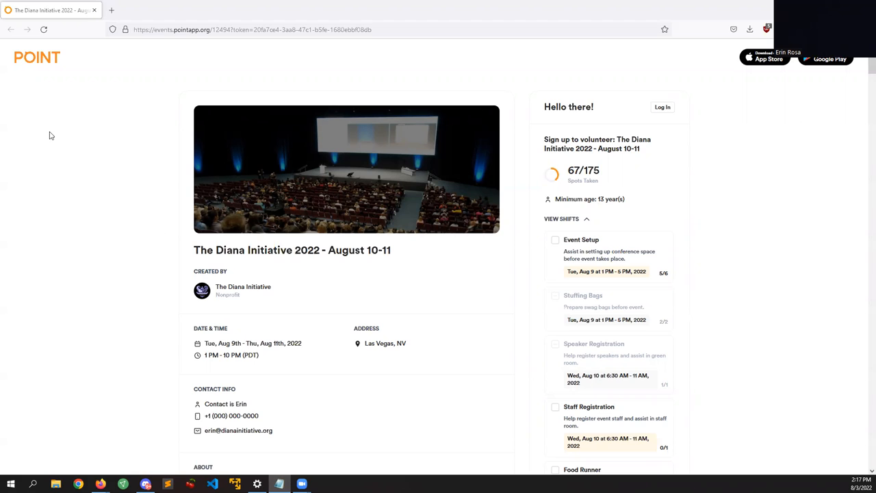
pyautogui.moveTo(52, 126)
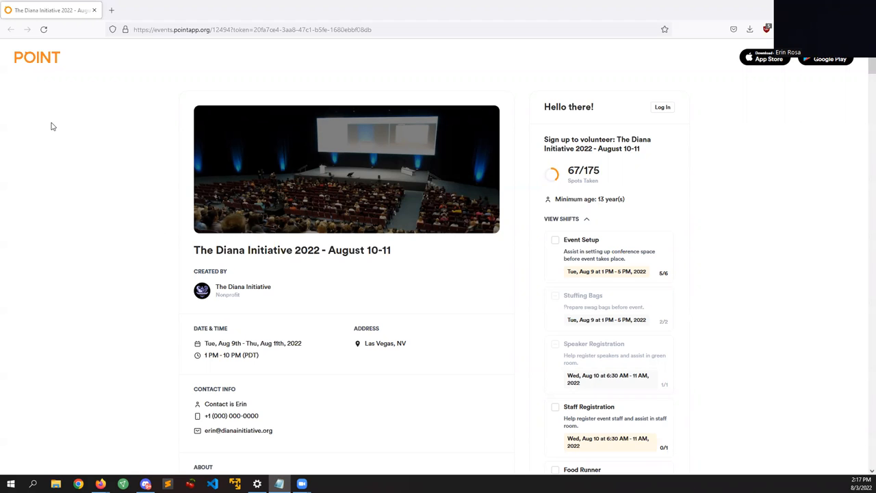
pyautogui.moveTo(507, 76)
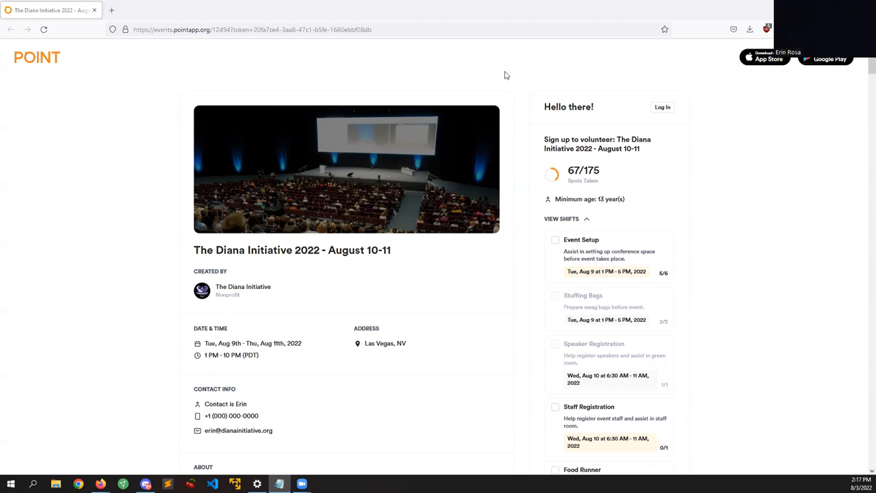
pyautogui.moveTo(585, 67)
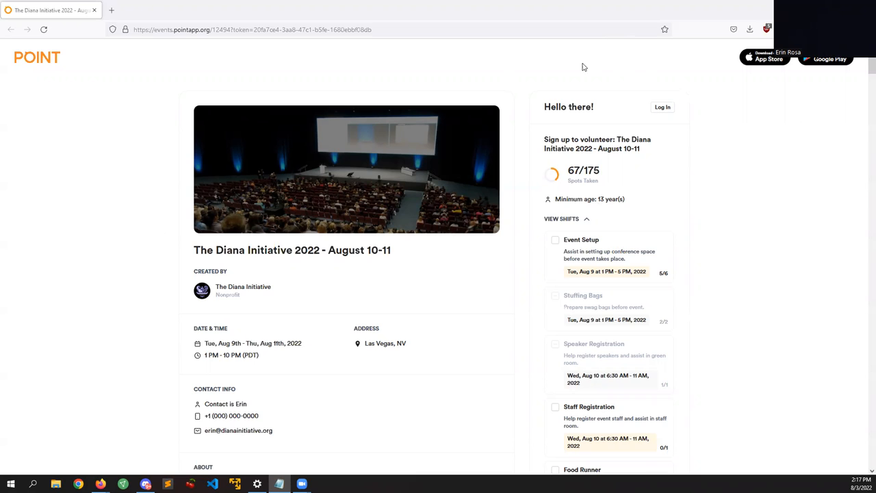
pyautogui.moveTo(595, 148)
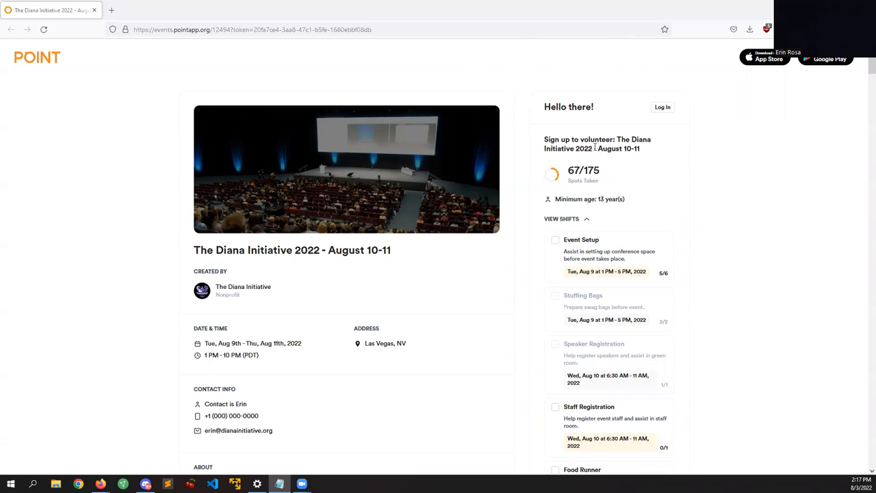
# Step: Reach the event's shift list and tick the Wednesday Aug 10 Staff Registration shift
pyautogui.click(274, 30)
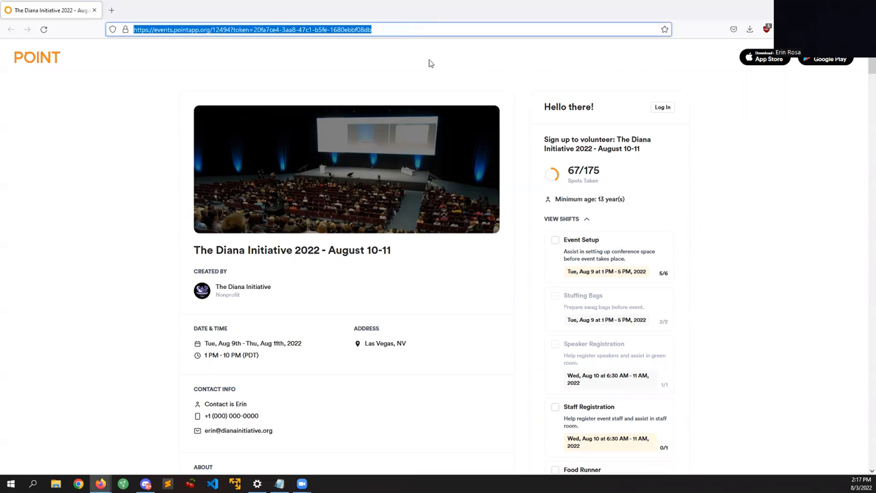
pyautogui.moveTo(152, 74)
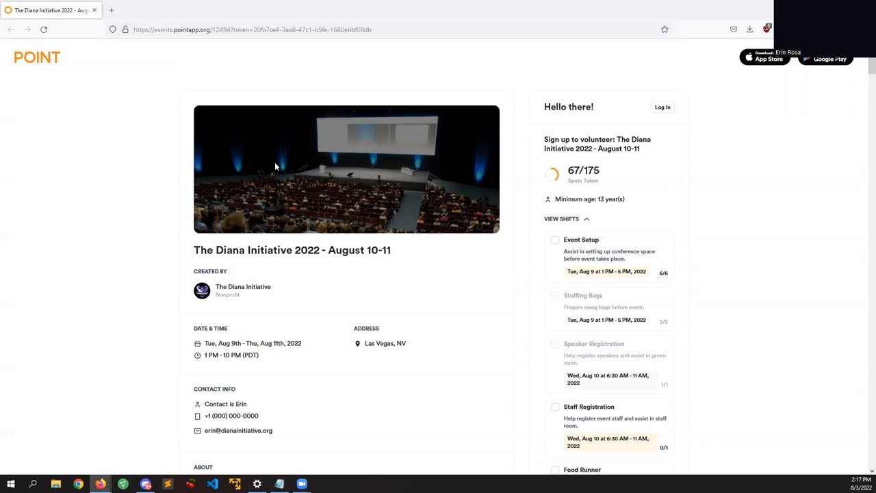
pyautogui.moveTo(126, 181)
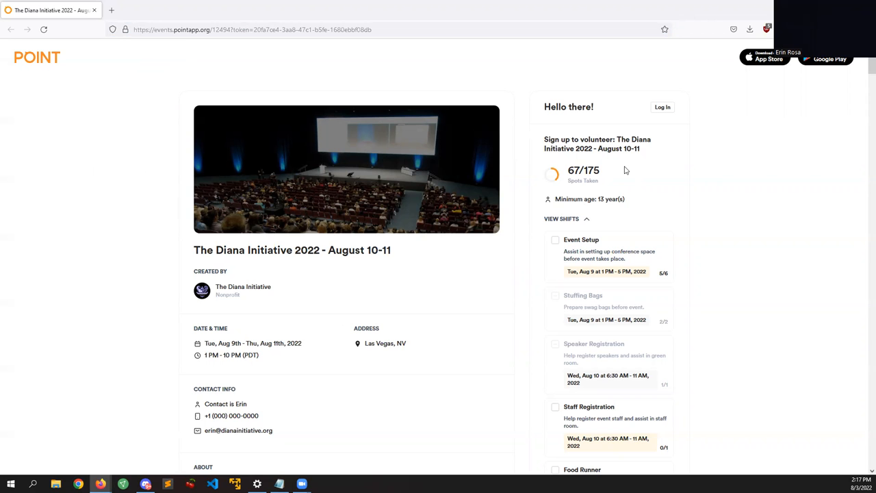
pyautogui.moveTo(704, 145)
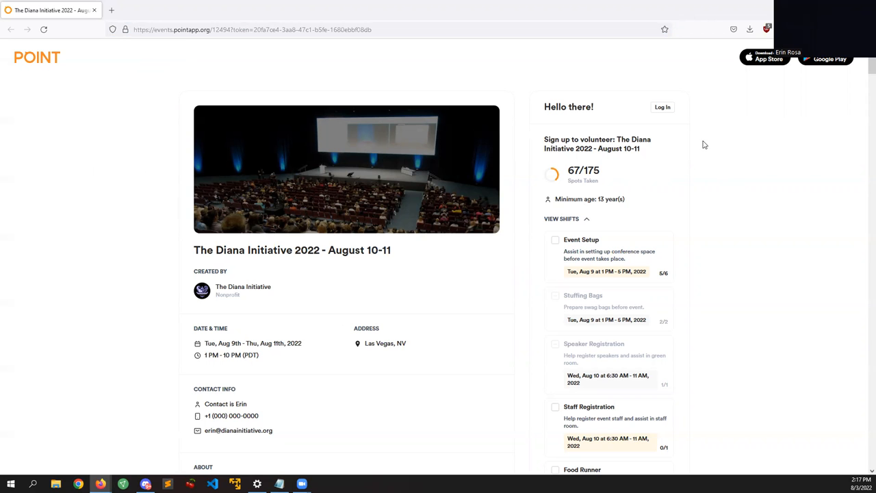
pyautogui.scroll(-3)
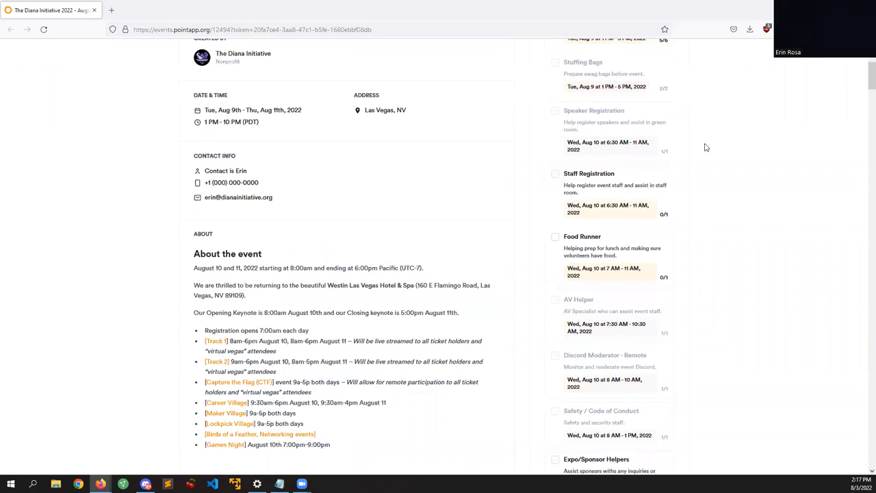
pyautogui.scroll(-3)
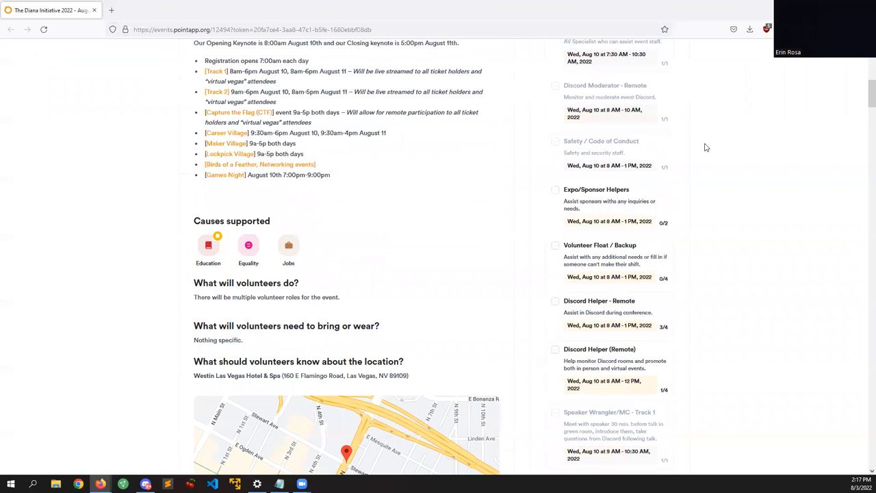
pyautogui.scroll(-3)
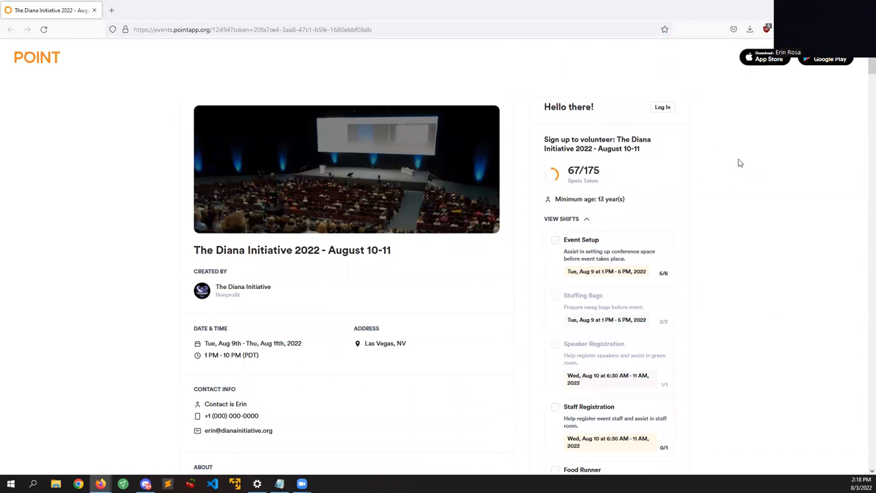
pyautogui.moveTo(700, 231)
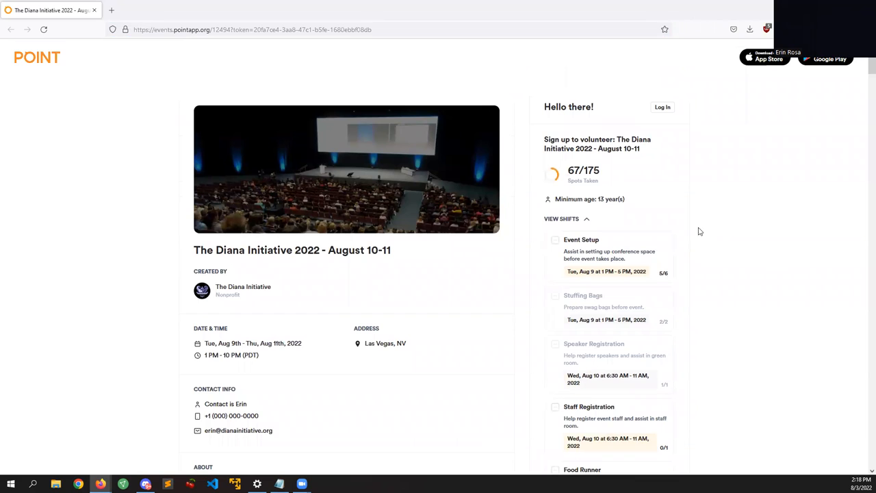
pyautogui.moveTo(507, 183)
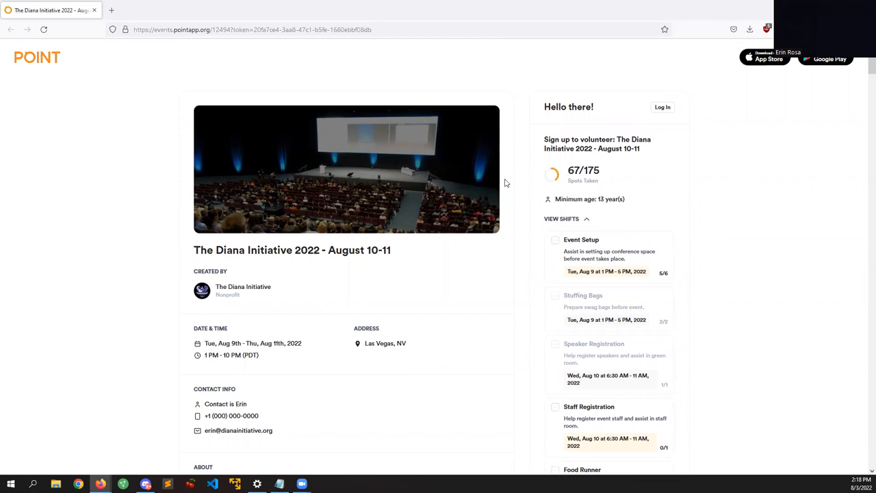
pyautogui.moveTo(720, 241)
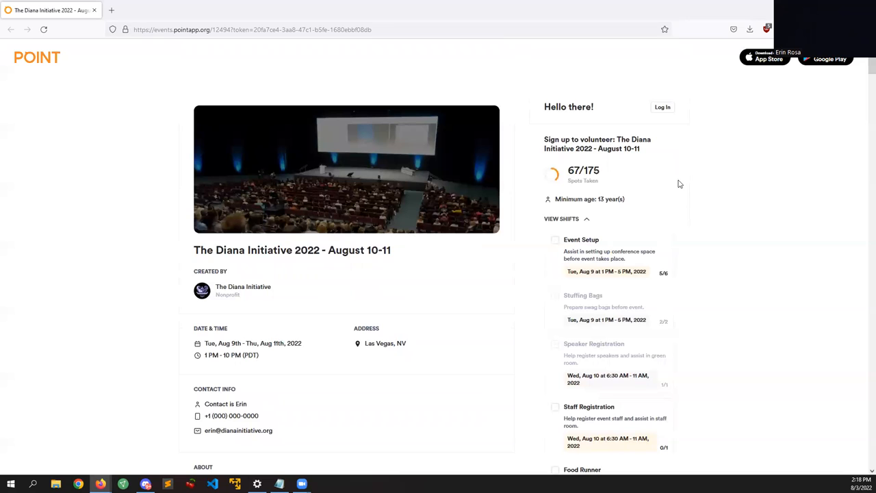
pyautogui.scroll(-3)
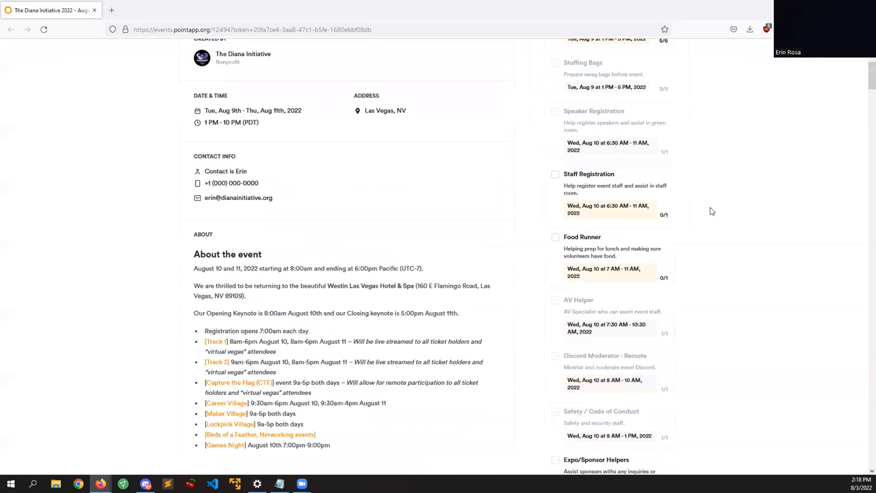
pyautogui.click(556, 174)
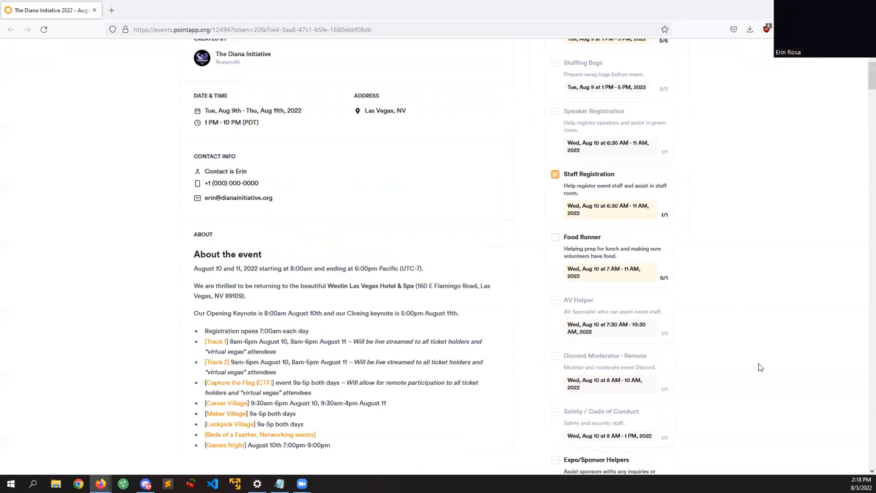
pyautogui.click(556, 174)
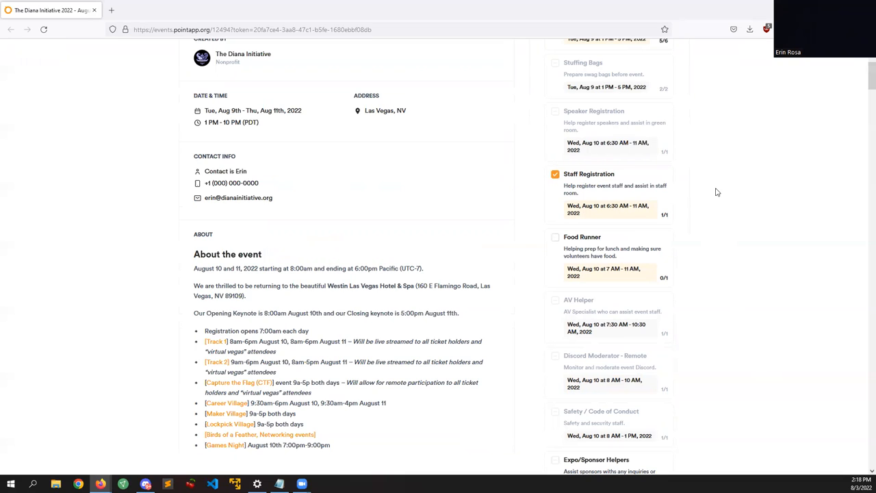
pyautogui.moveTo(761, 288)
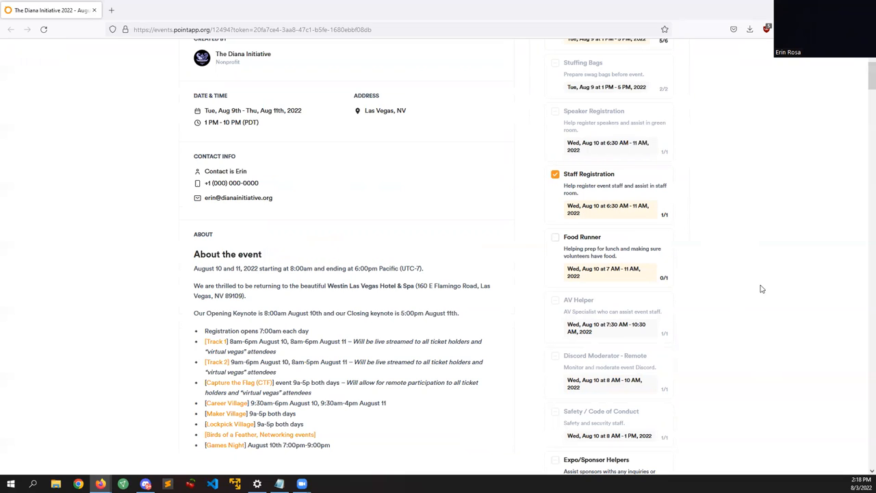
# Step: Scroll past the shift list to the 'Sign Up with POINT' and 'Create a POINT Account' options
pyautogui.scroll(-3)
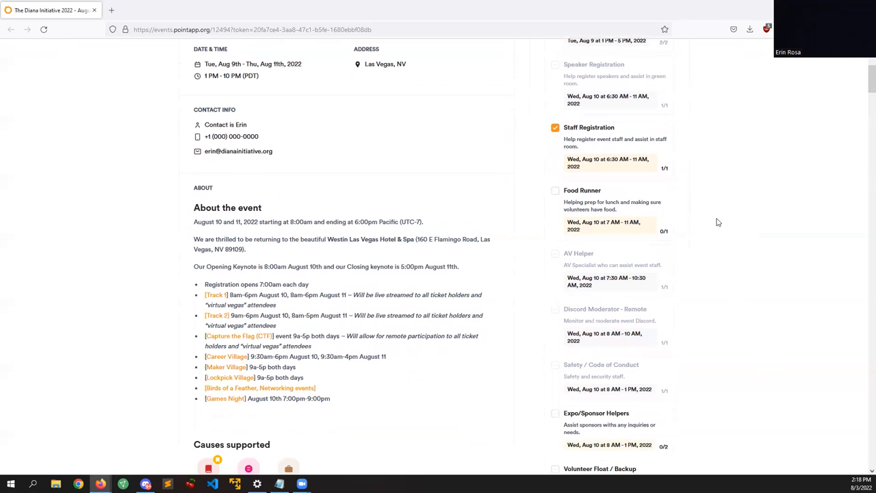
pyautogui.scroll(-3)
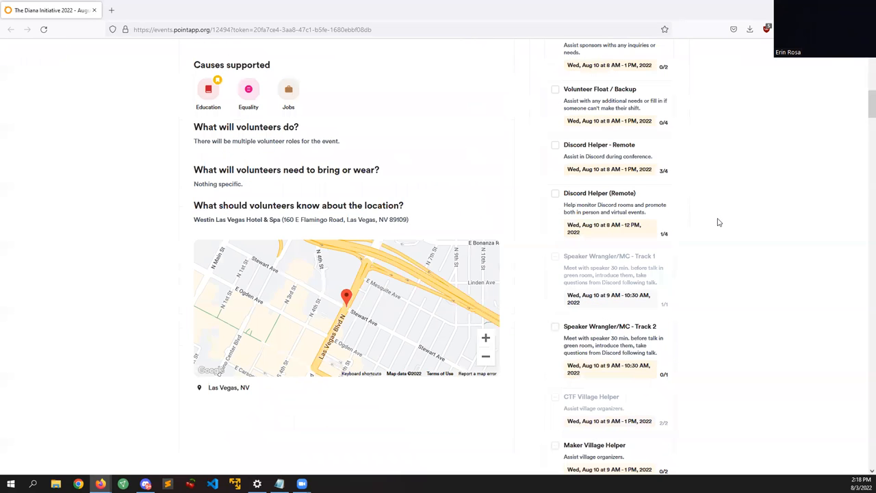
pyautogui.scroll(-3)
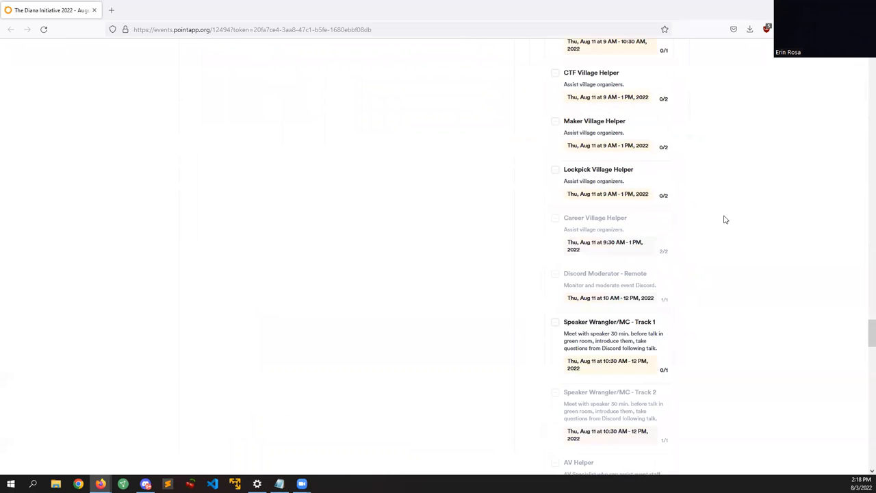
pyautogui.scroll(-3)
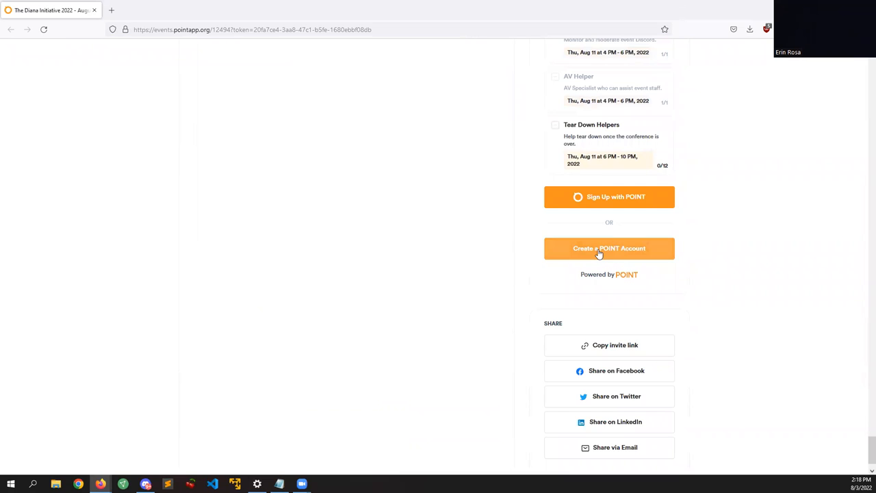
# Step: Start a new POINT account with first name, last name 'Lastname' and birthday 05/01/1980
pyautogui.click(608, 247)
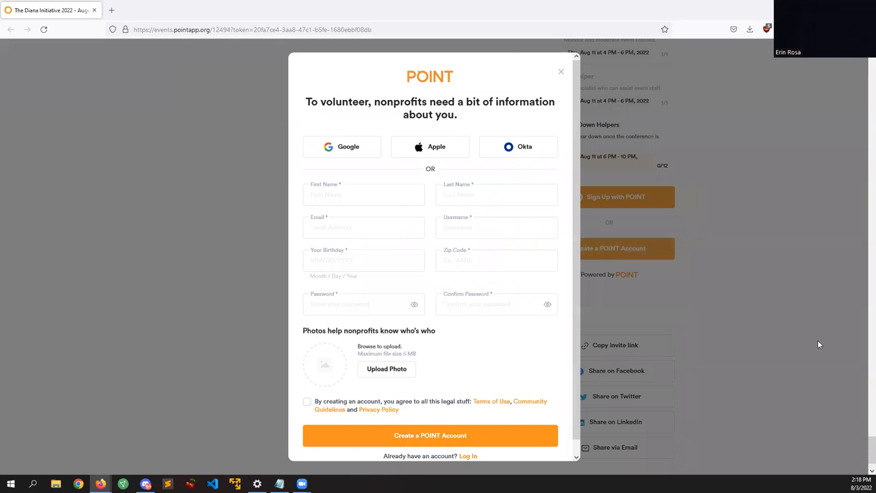
pyautogui.click(364, 194)
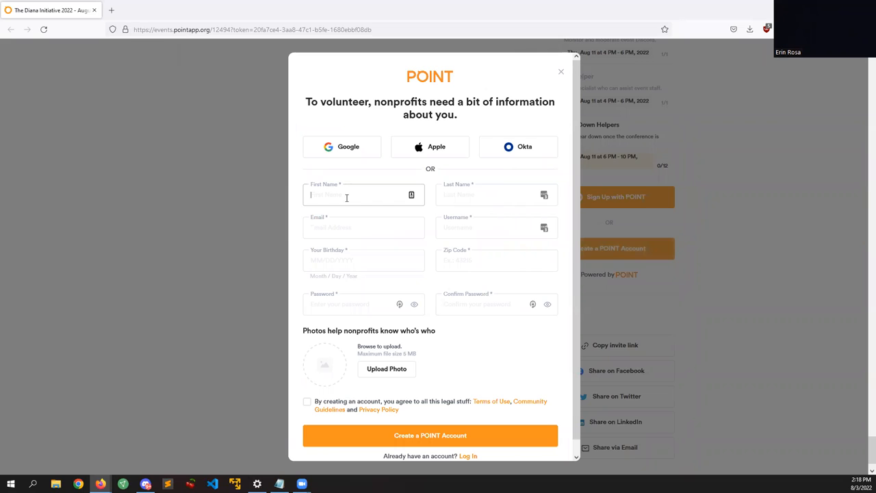
pyautogui.write('E')
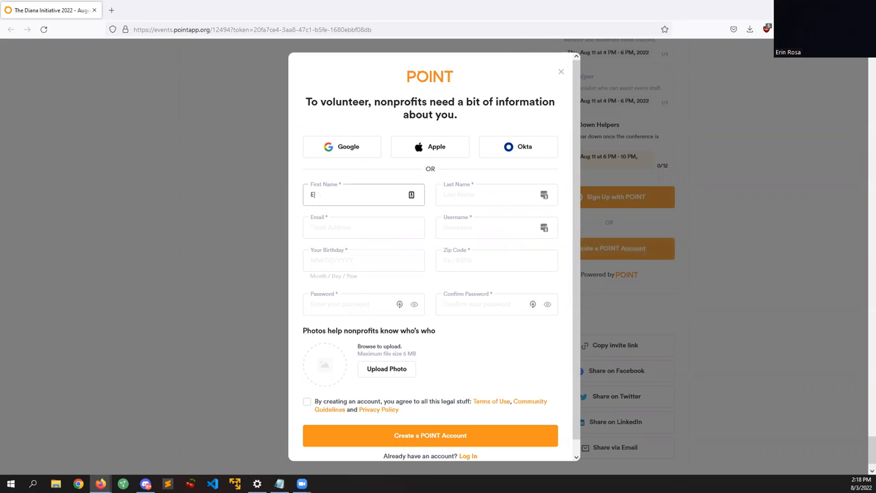
pyautogui.write('La')
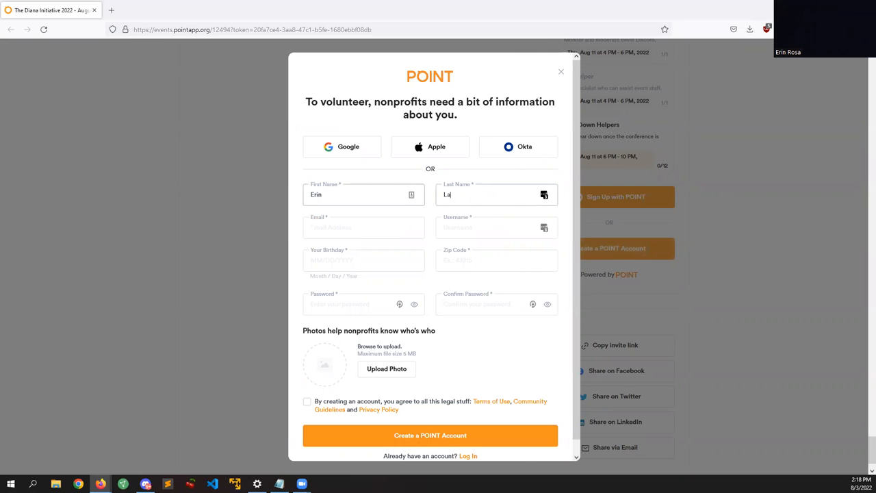
pyautogui.write('Lastname')
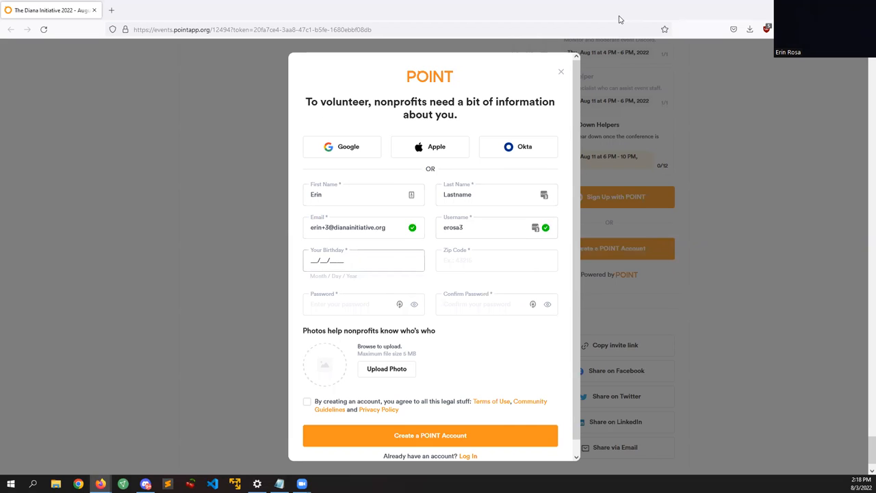
pyautogui.write('5')
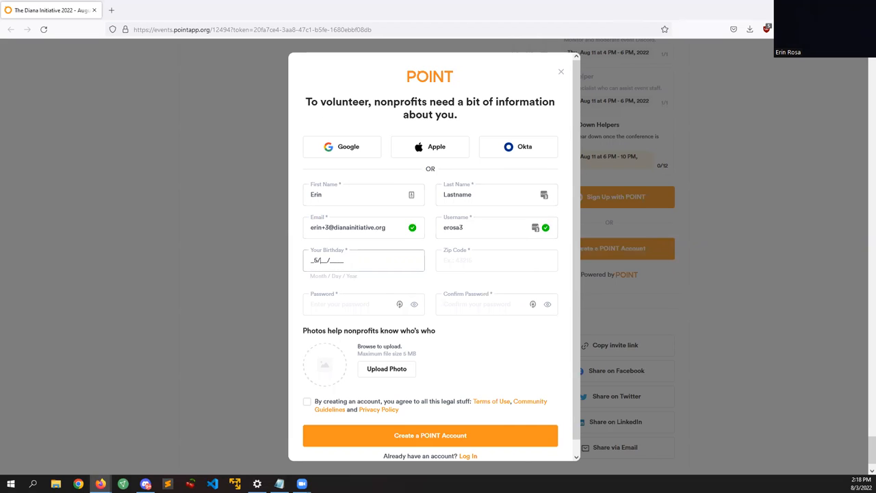
pyautogui.write('0')
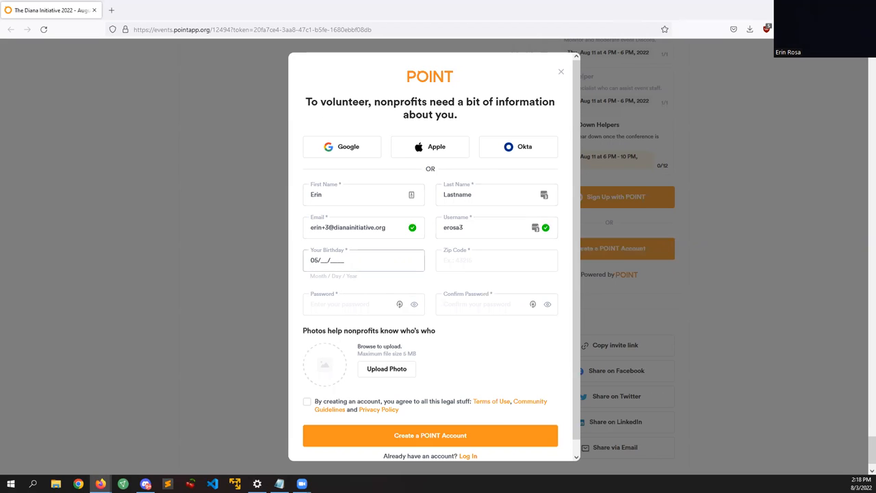
pyautogui.write('01')
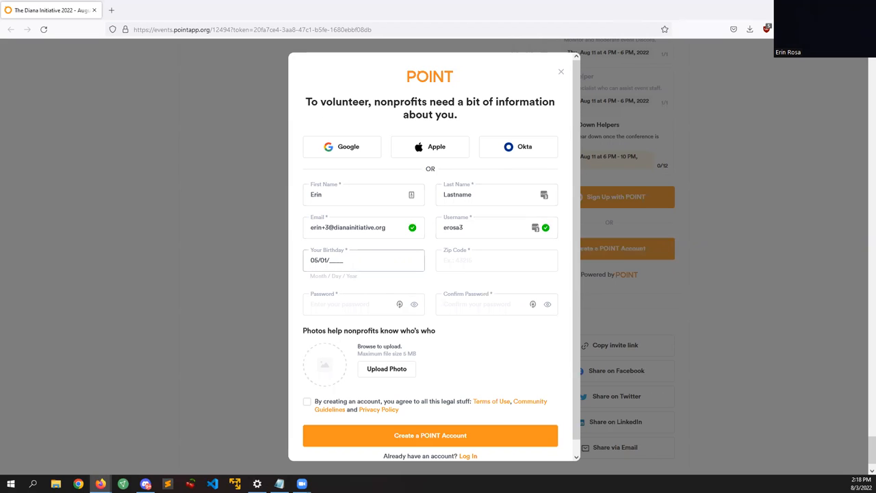
pyautogui.write('1980')
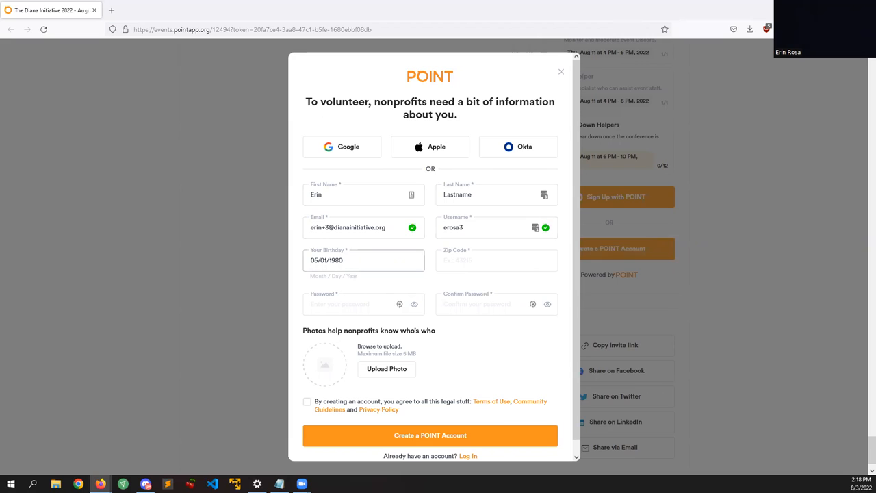
# Step: Enter zip code 99999 and a password, accept the terms and privacy policy, and submit the account
pyautogui.click(496, 260)
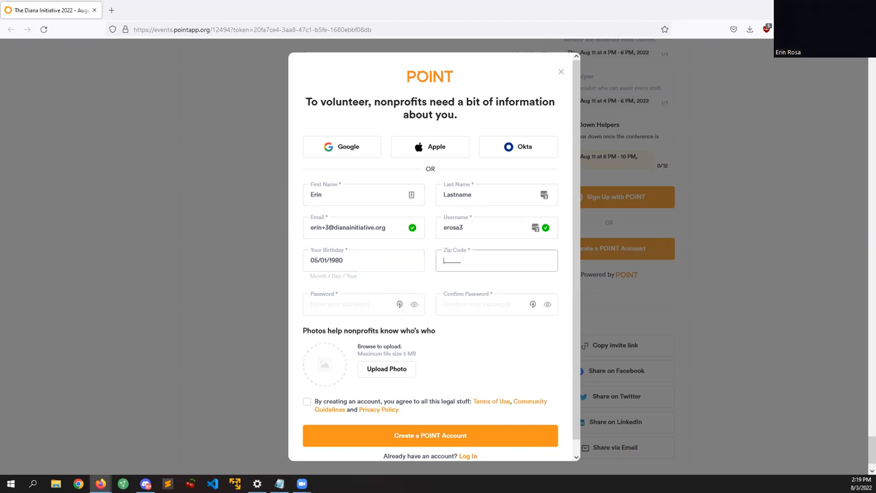
pyautogui.write('99999')
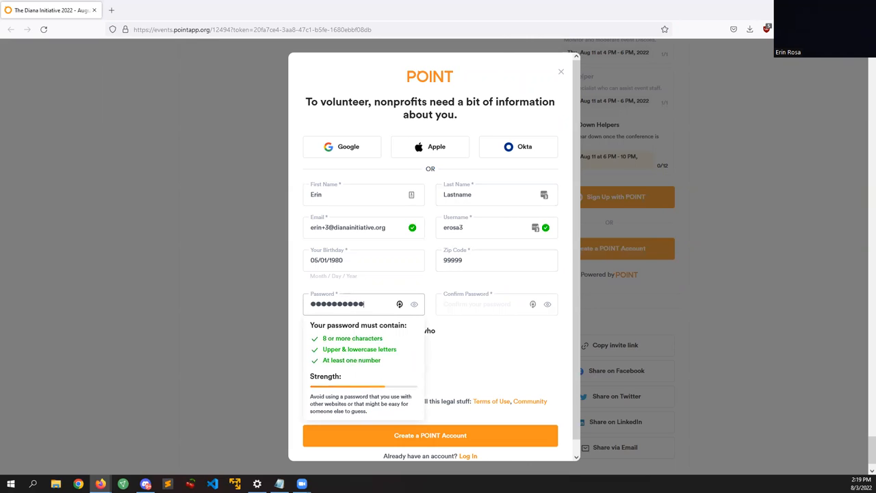
pyautogui.click(495, 304)
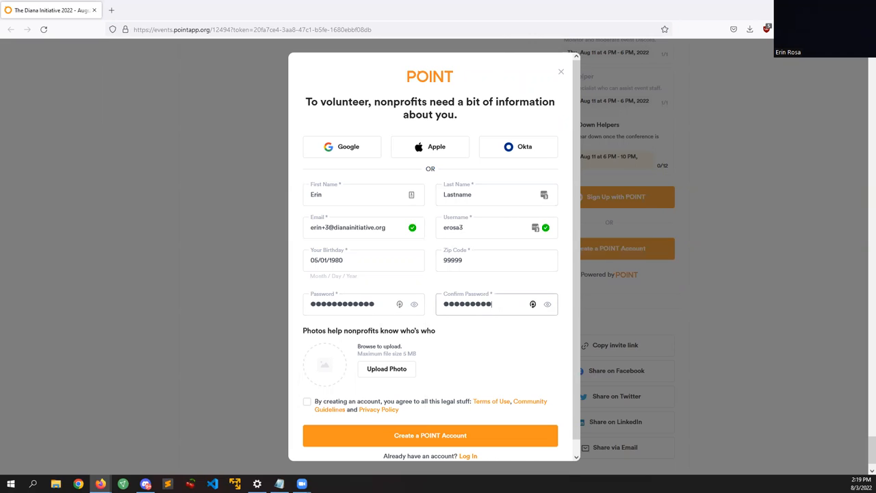
pyautogui.write('••')
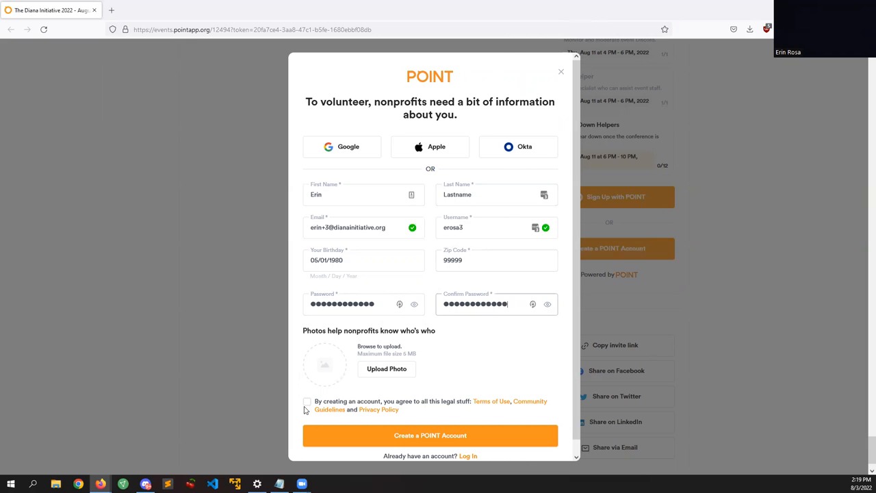
pyautogui.click(306, 403)
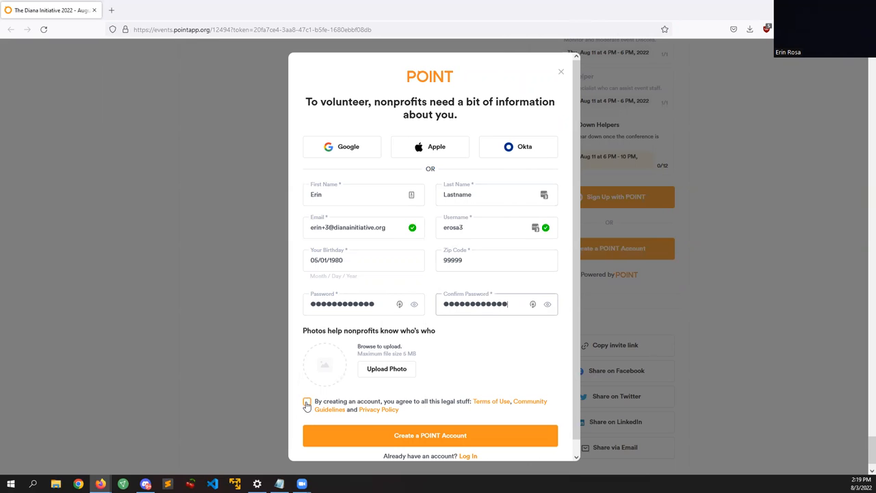
pyautogui.click(307, 403)
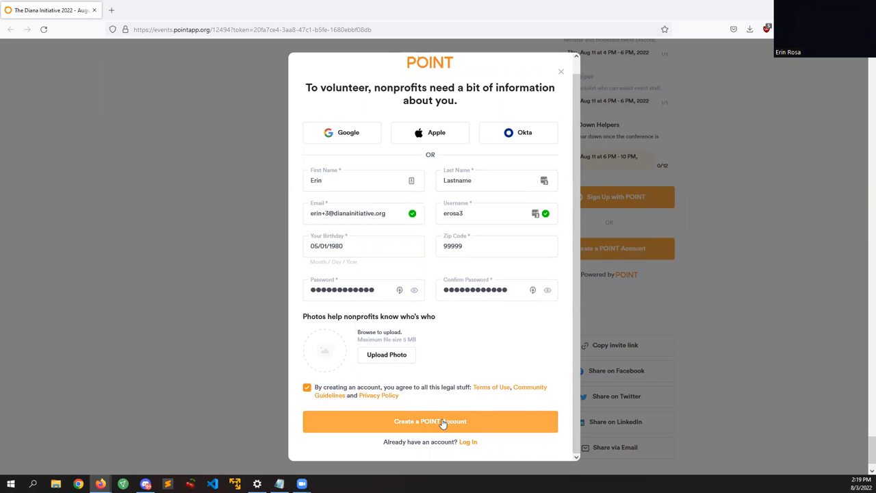
pyautogui.click(430, 421)
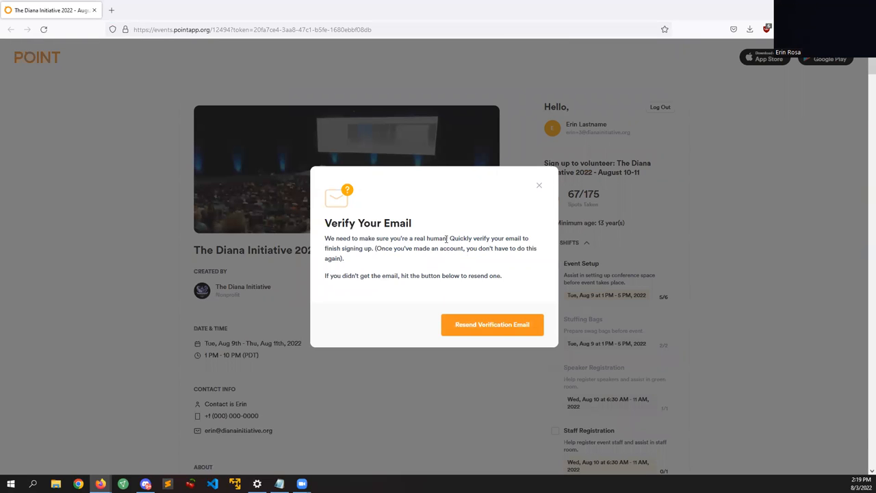
pyautogui.moveTo(430, 256)
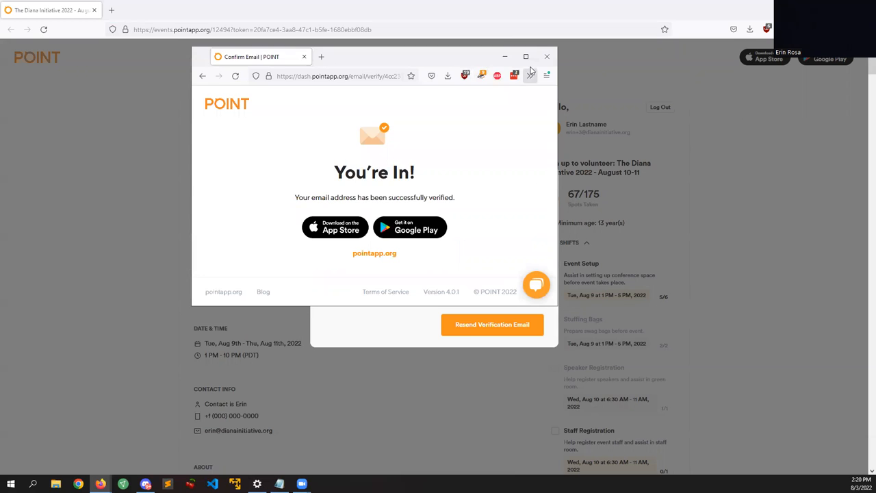
# Step: Maximize the 'You're In!' confirmation and dismiss the Verify Your Email notice on the event page
pyautogui.click(526, 57)
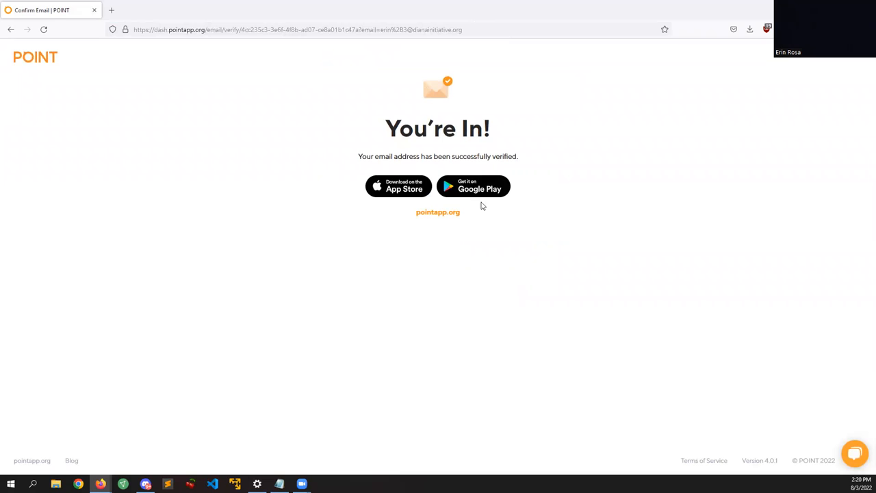
pyautogui.moveTo(630, 57)
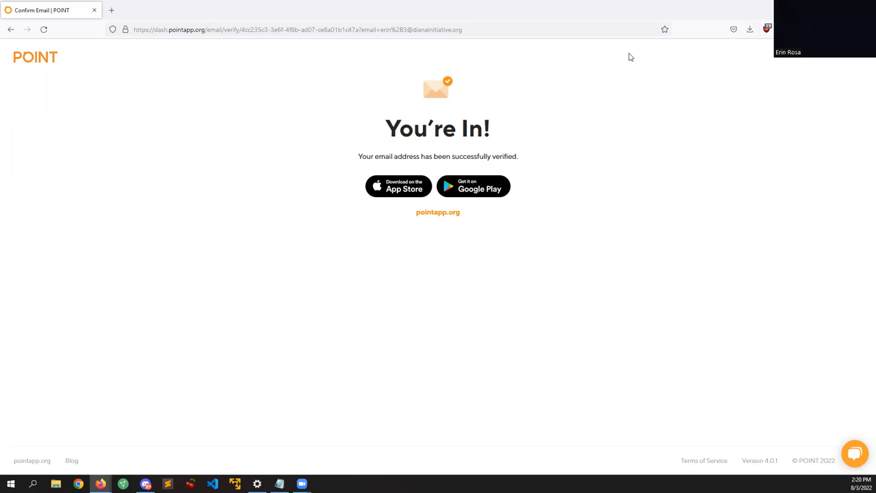
pyautogui.moveTo(659, 11)
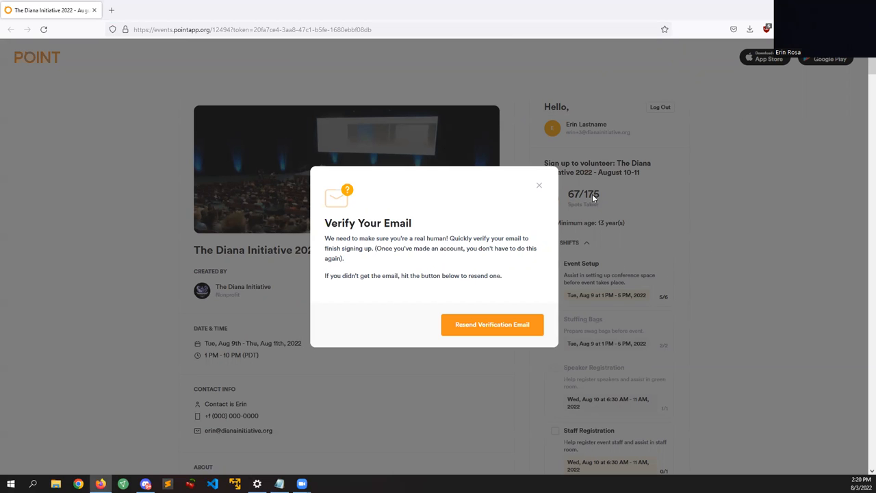
pyautogui.click(539, 184)
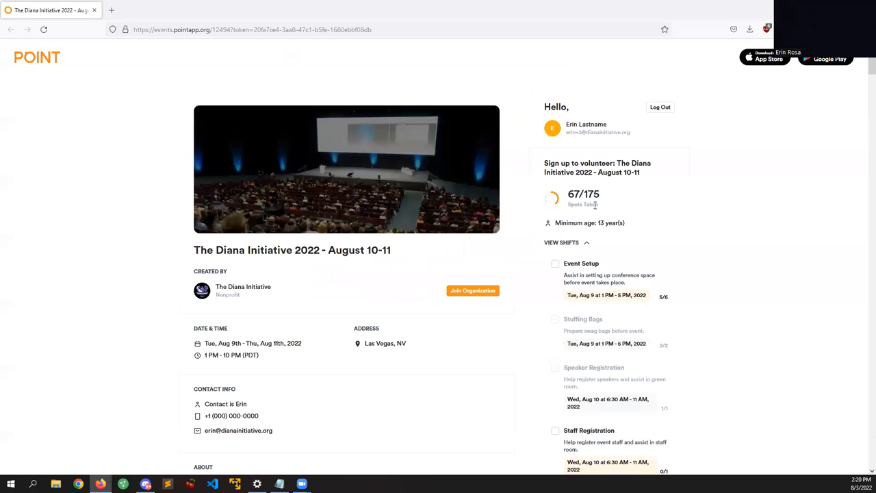
# Step: Tick the Staff Registration shift while logged in and scroll to the sign-up button
pyautogui.scroll(-3)
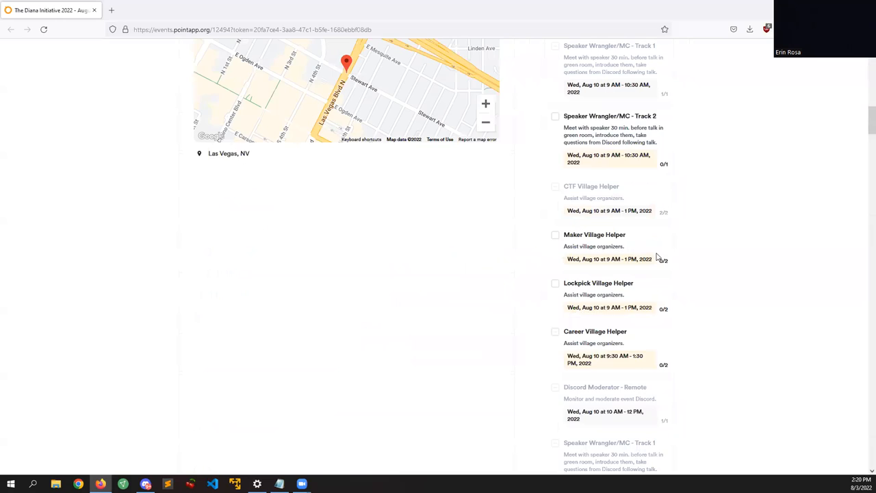
pyautogui.scroll(-3)
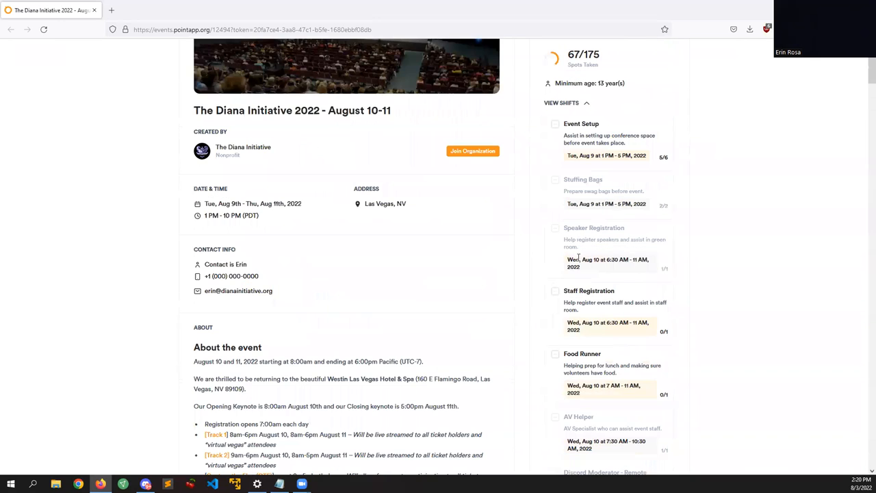
pyautogui.click(556, 290)
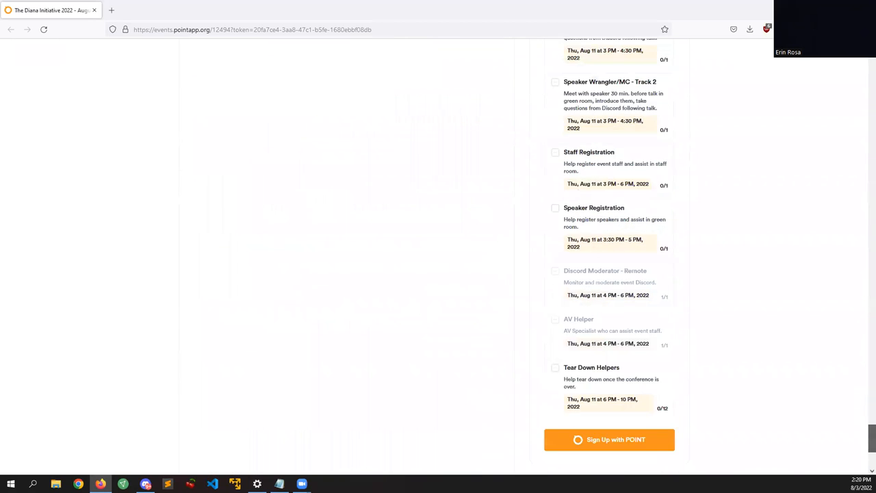
pyautogui.scroll(-3)
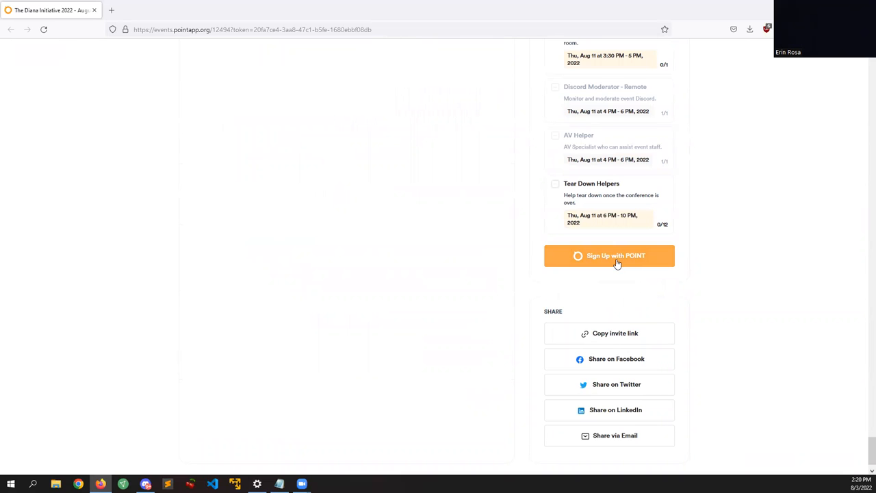
# Step: Begin sign-up and enter the street address, choosing the Red River, New Mexico (Taos) suggestion
pyautogui.click(608, 256)
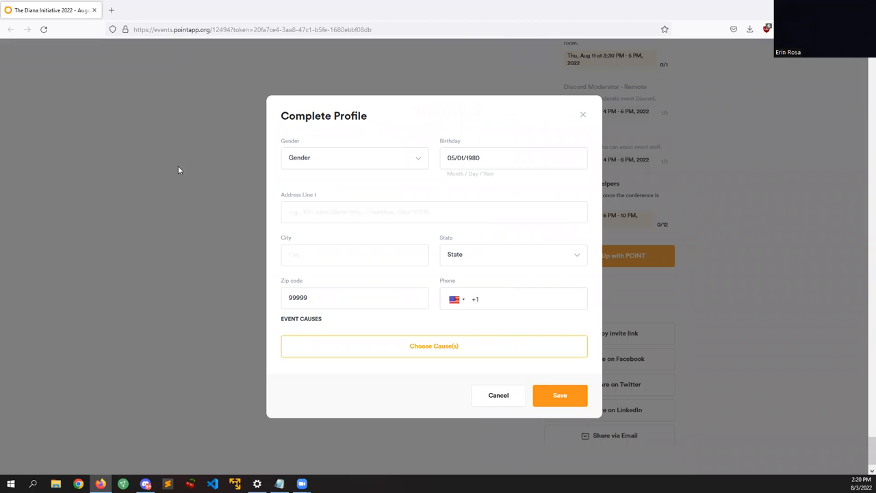
pyautogui.moveTo(586, 423)
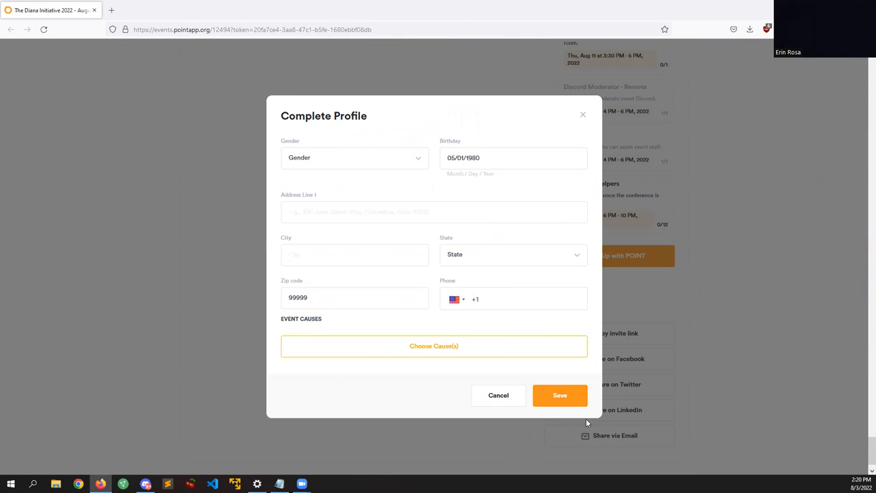
pyautogui.click(434, 211)
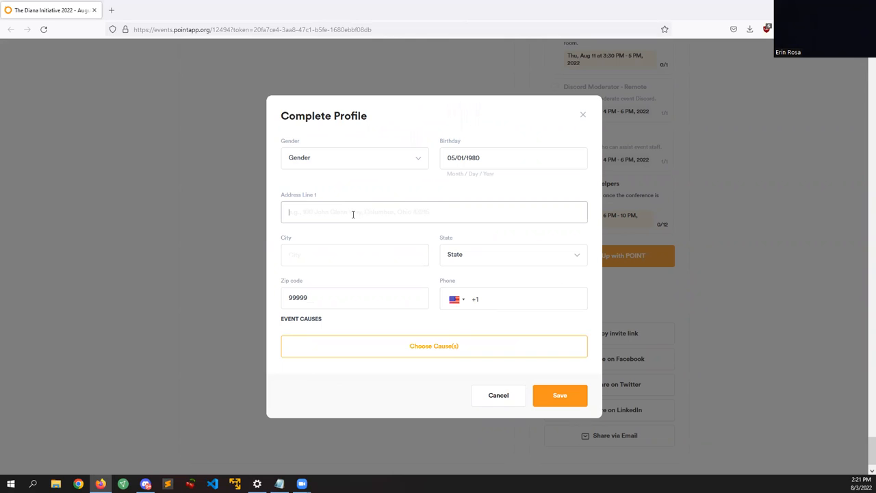
pyautogui.write('New')
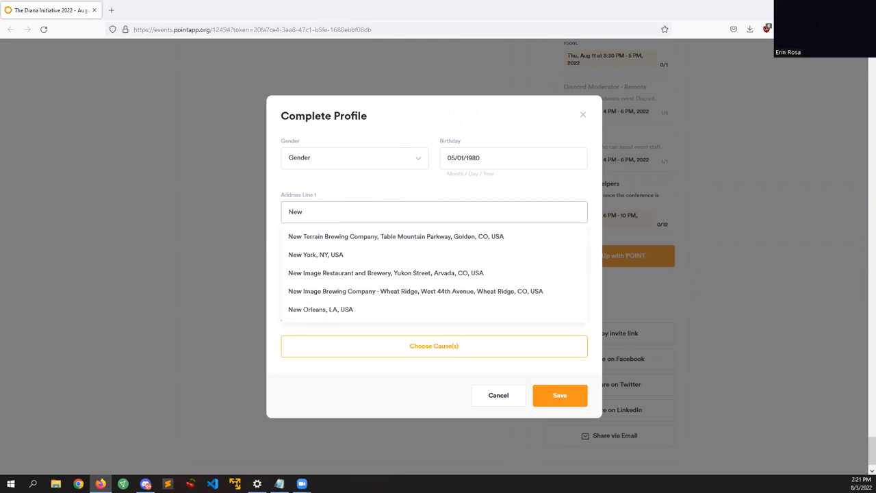
pyautogui.write('Taos')
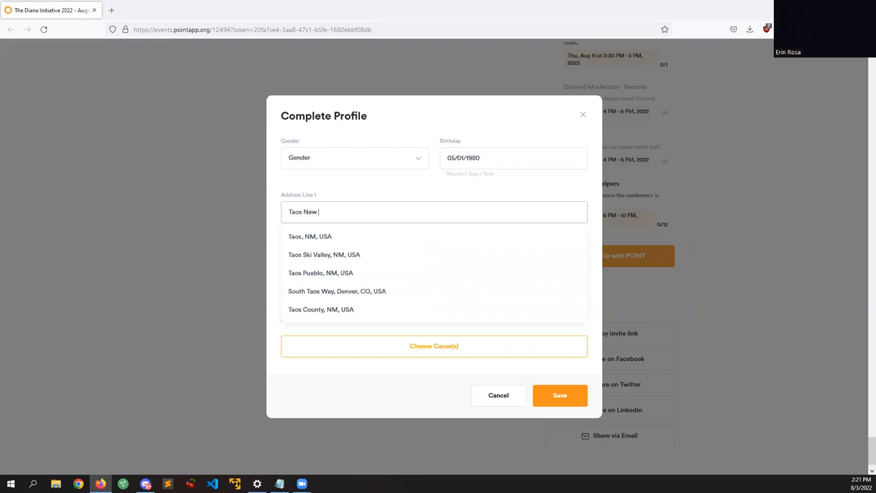
pyautogui.write('Mexico')
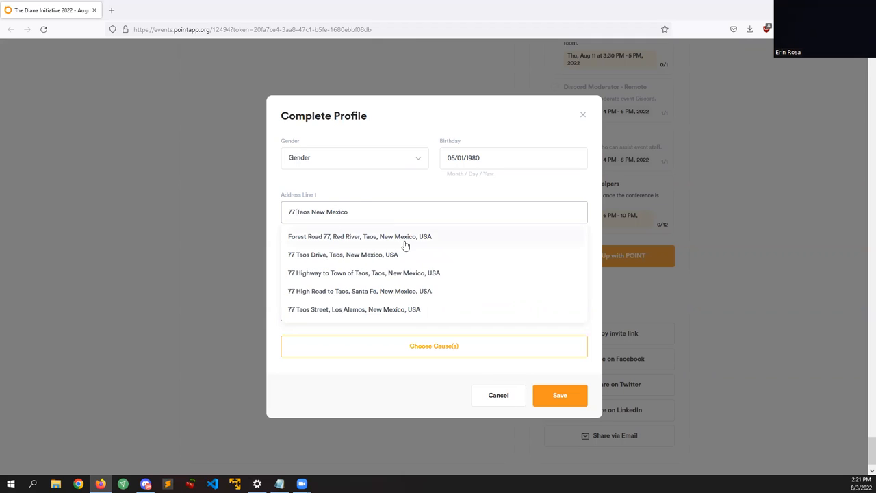
pyautogui.click(359, 236)
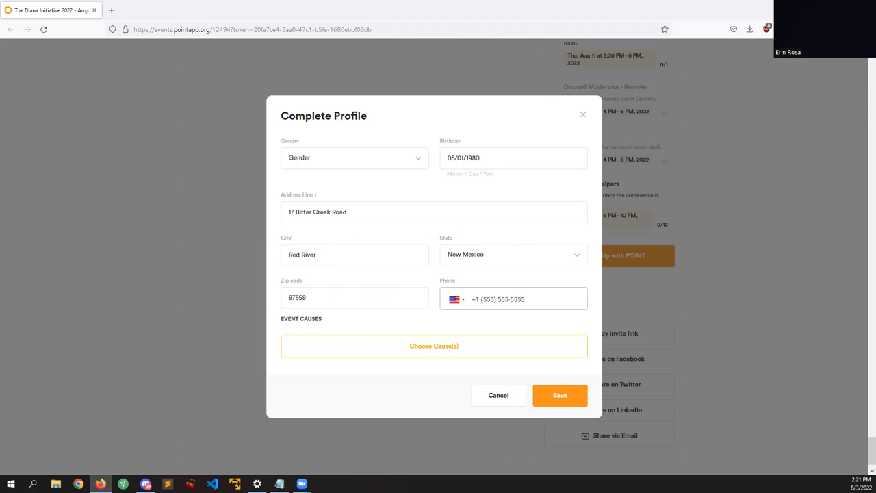
# Step: Confirm city, state, zip and phone and bring up the Choose Cause(s) list
pyautogui.click(455, 299)
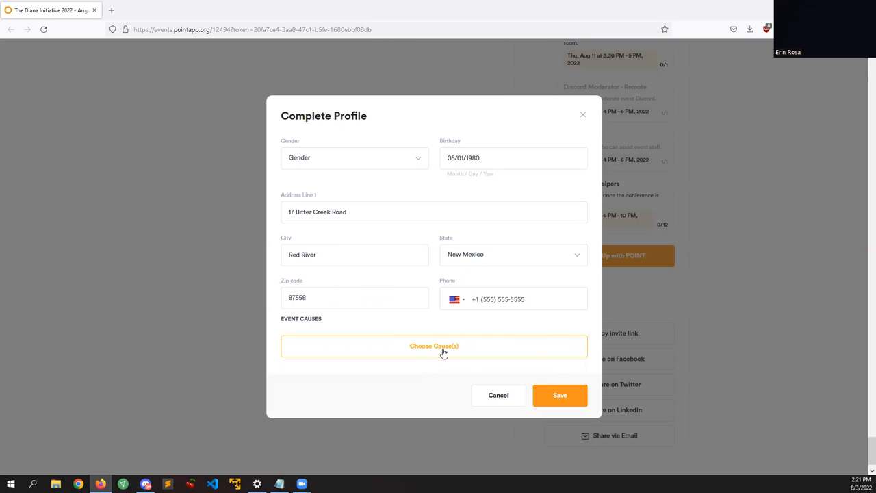
pyautogui.click(434, 345)
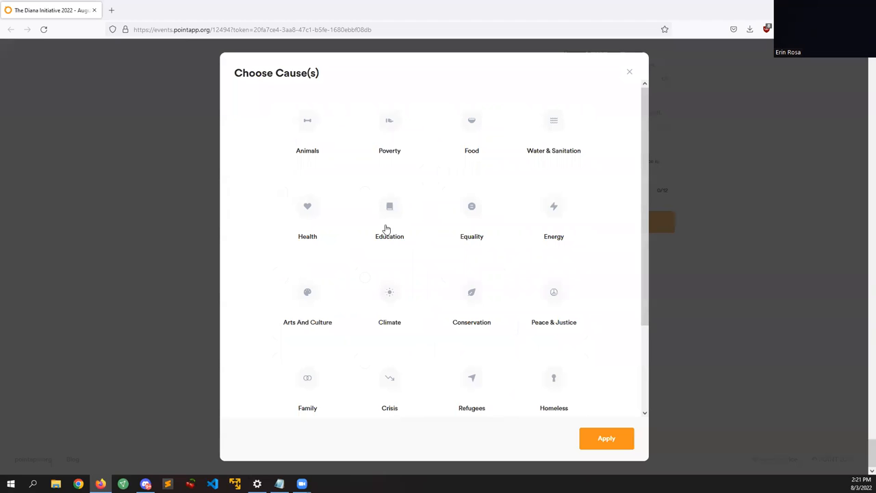
# Step: Apply Education, Conservation and Energy as causes, set gender to Female, and save the profile
pyautogui.click(389, 216)
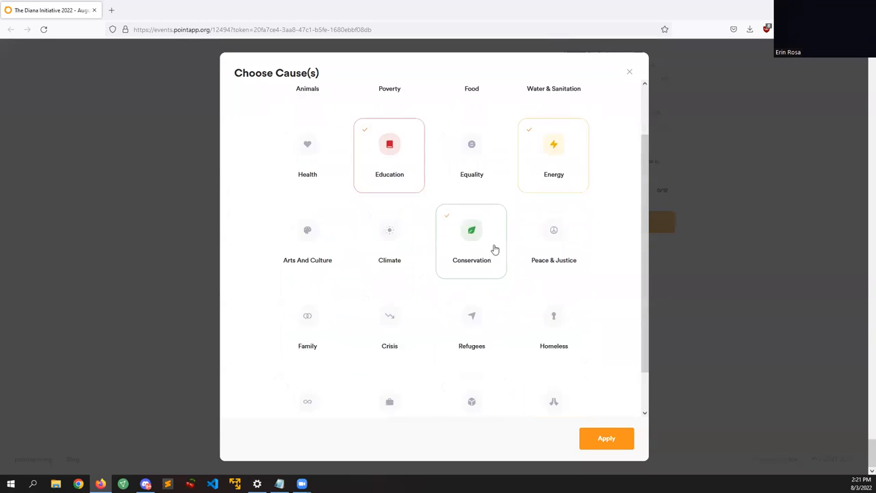
pyautogui.click(606, 439)
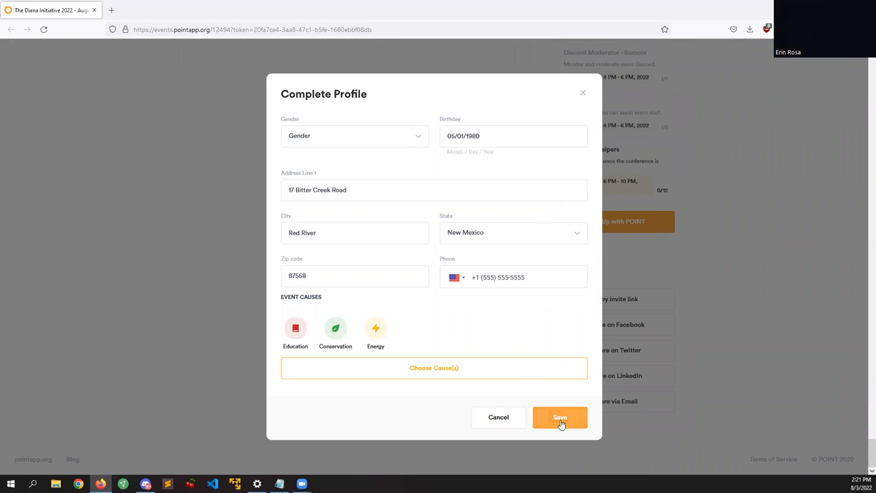
pyautogui.click(354, 135)
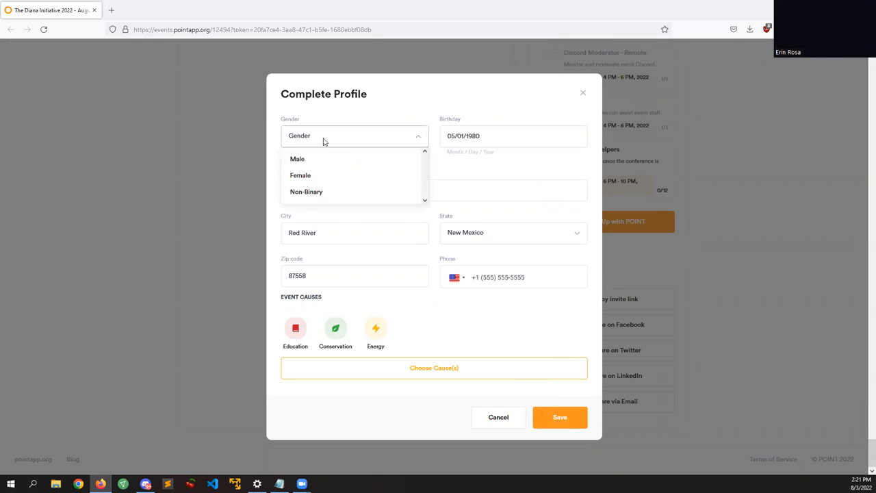
pyautogui.moveTo(326, 159)
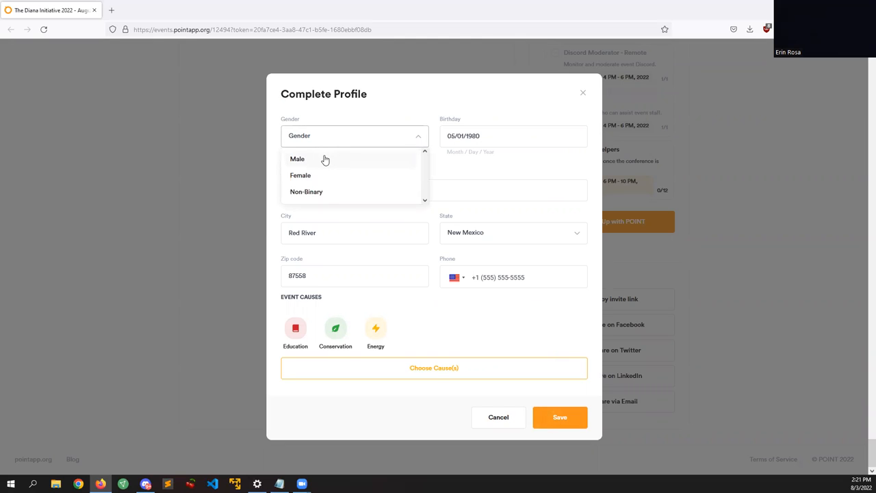
pyautogui.moveTo(318, 175)
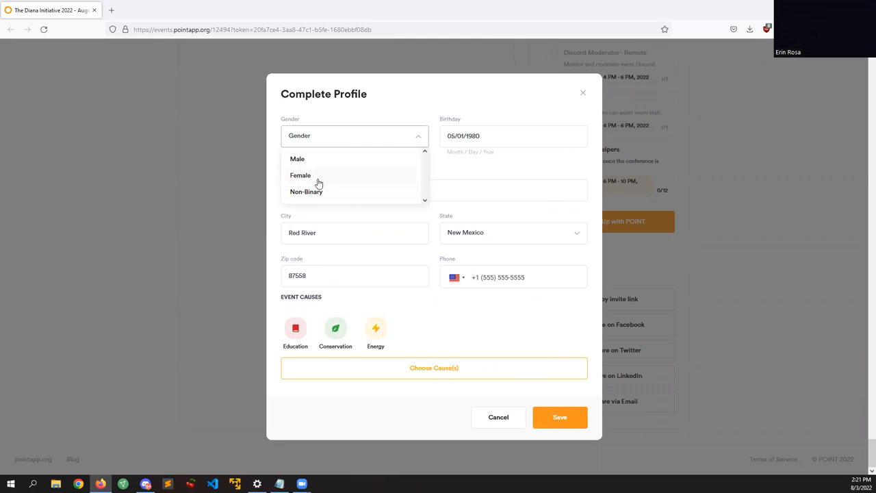
pyautogui.click(300, 176)
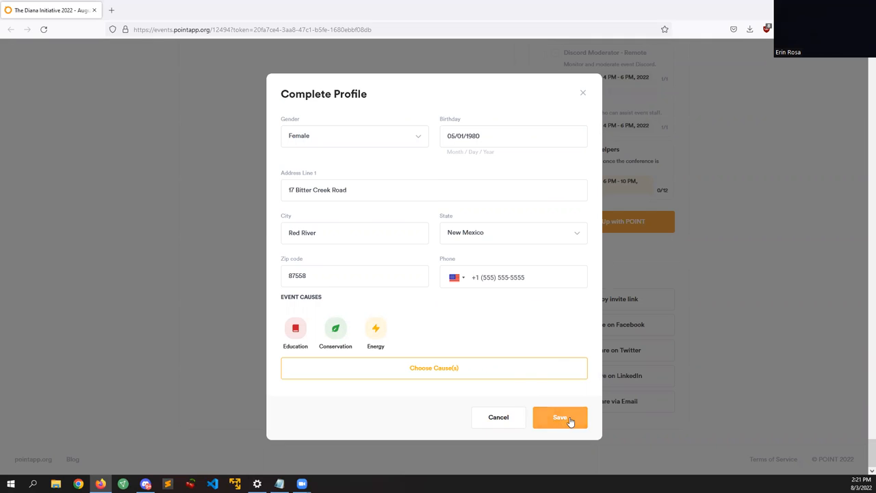
pyautogui.click(561, 416)
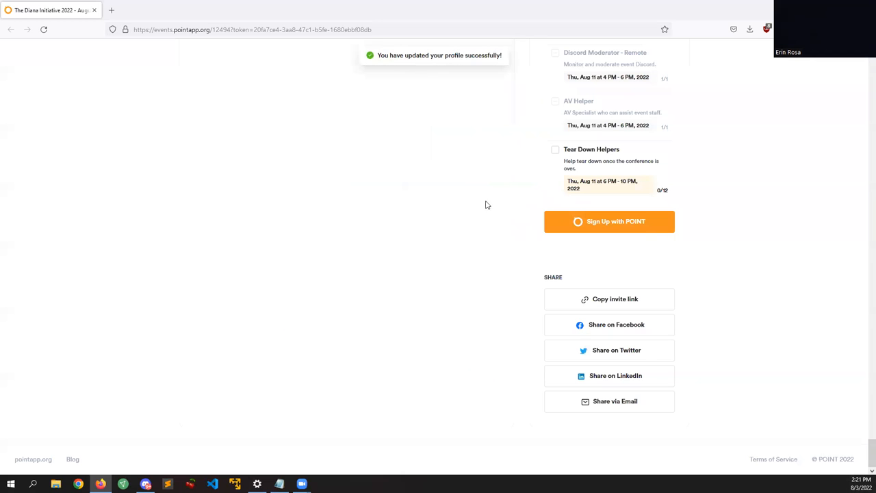
pyautogui.moveTo(311, 46)
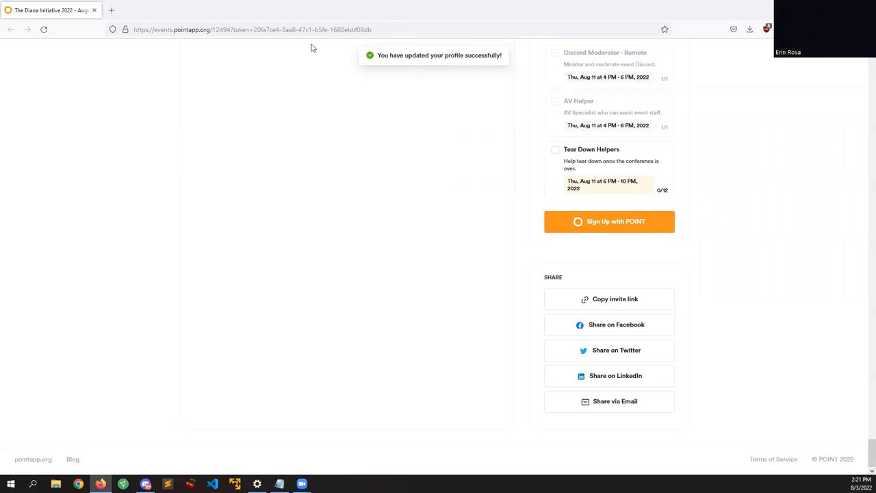
pyautogui.moveTo(613, 222)
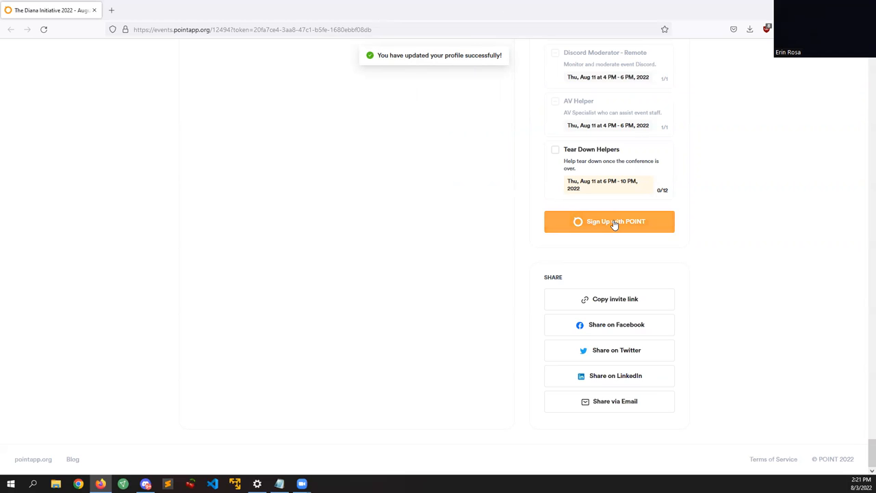
# Step: Sign up with POINT for Staff Registration, confirm it, and close the Results window
pyautogui.click(608, 222)
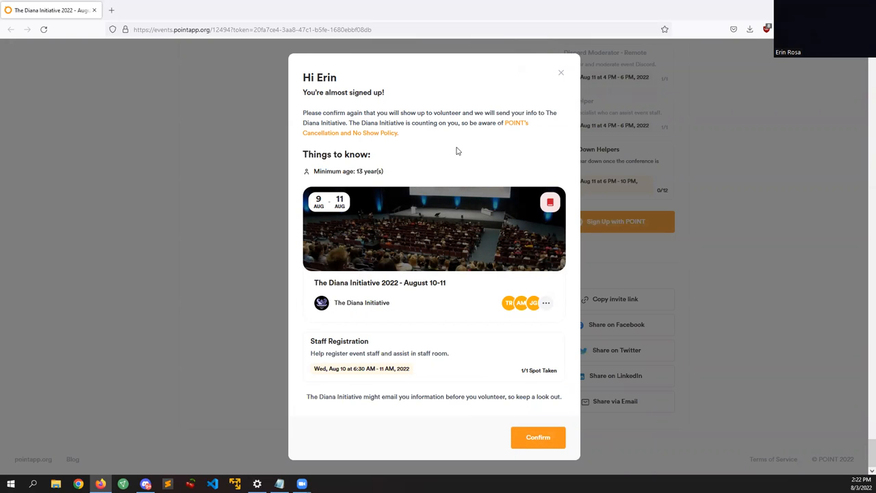
pyautogui.moveTo(525, 345)
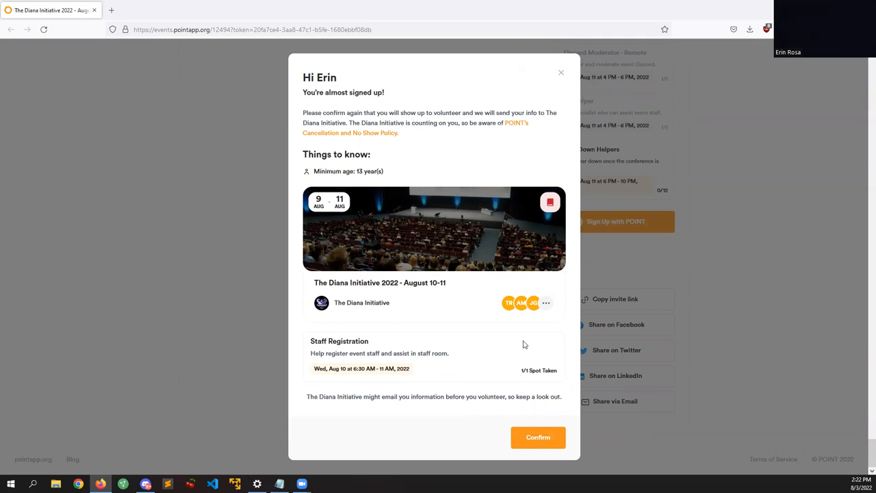
pyautogui.moveTo(451, 415)
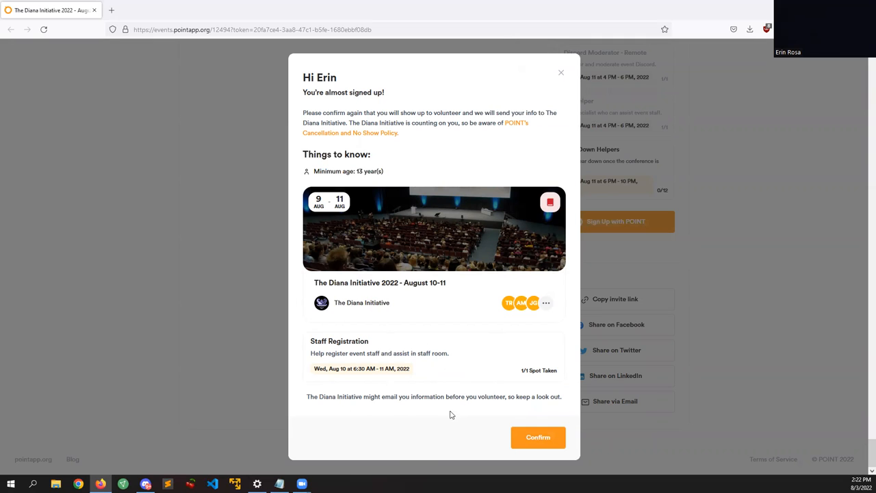
pyautogui.click(538, 437)
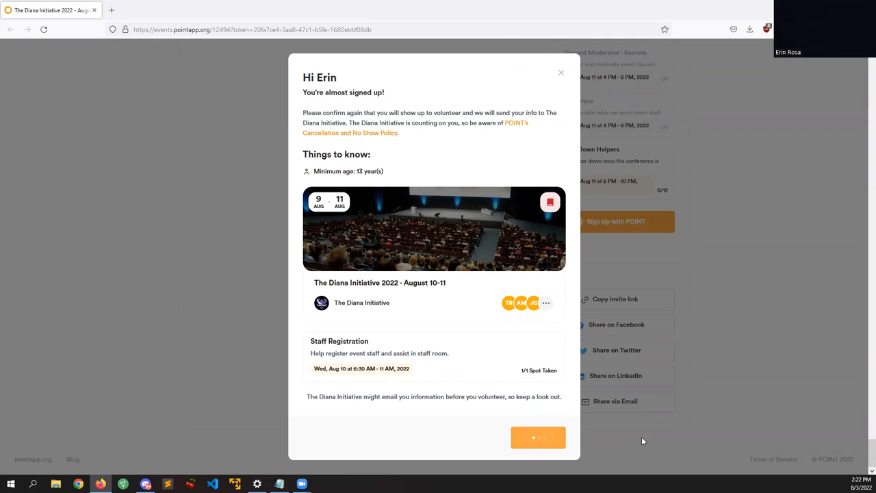
pyautogui.click(539, 439)
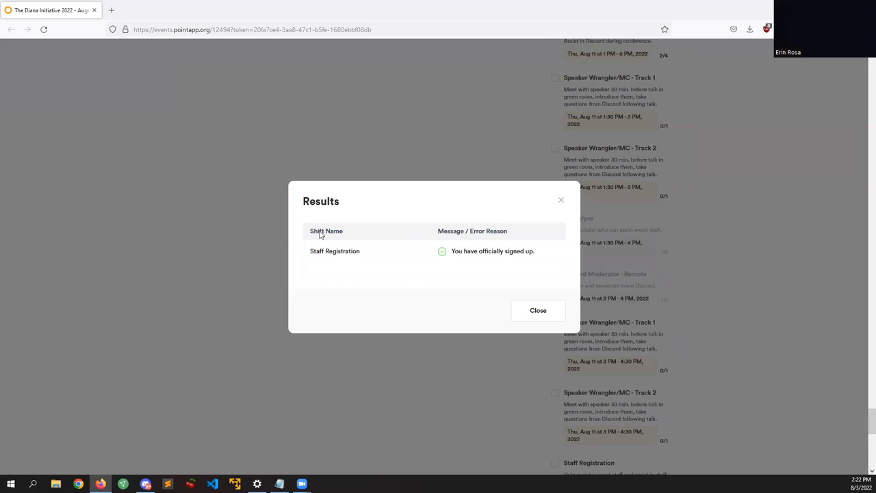
pyautogui.moveTo(308, 241)
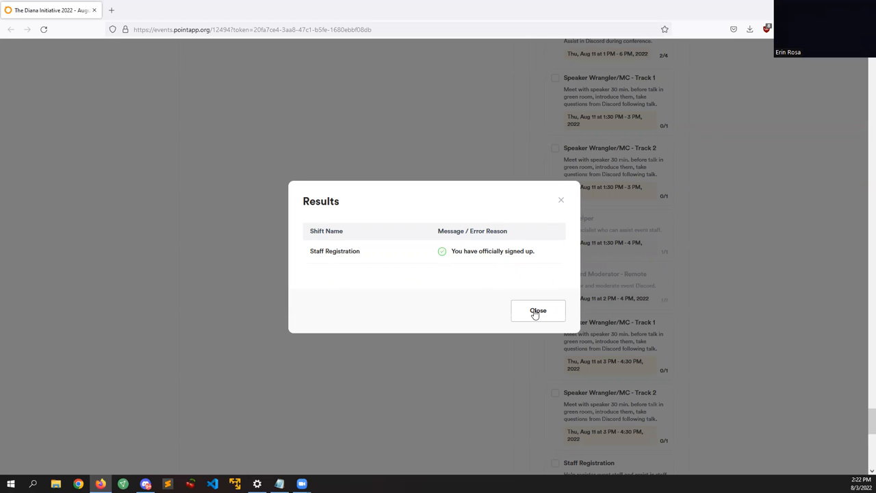
pyautogui.click(538, 311)
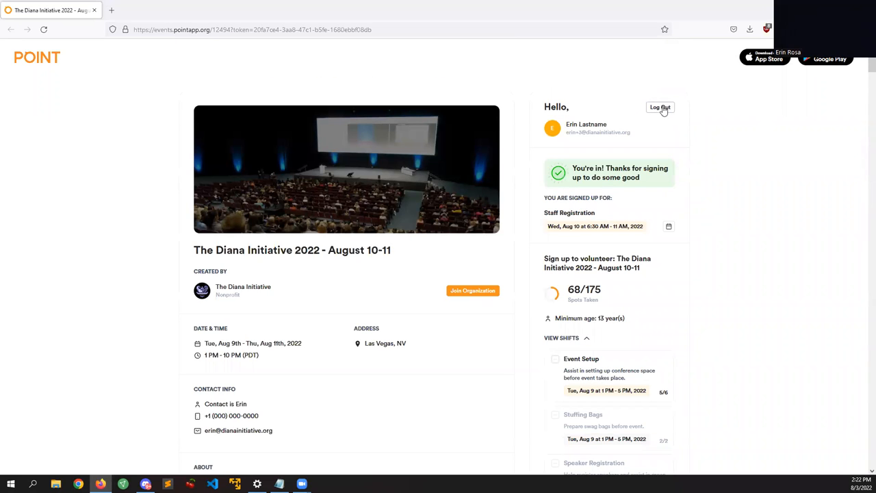
pyautogui.click(660, 106)
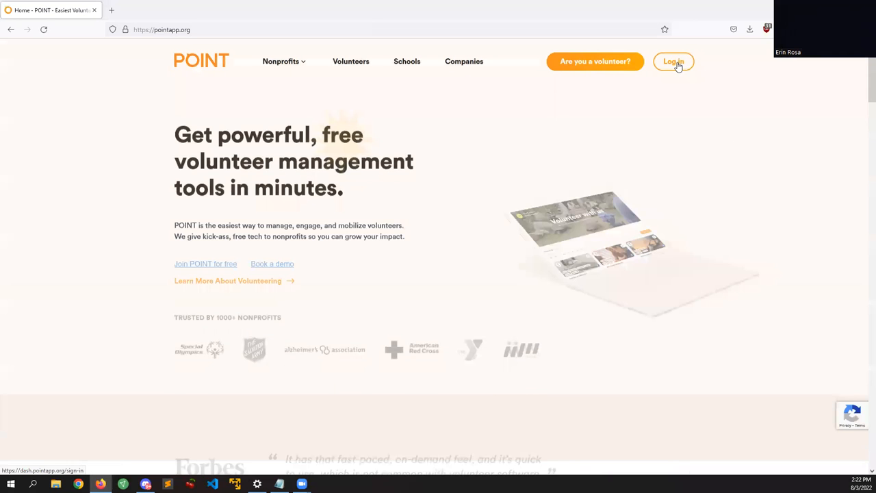
pyautogui.click(674, 60)
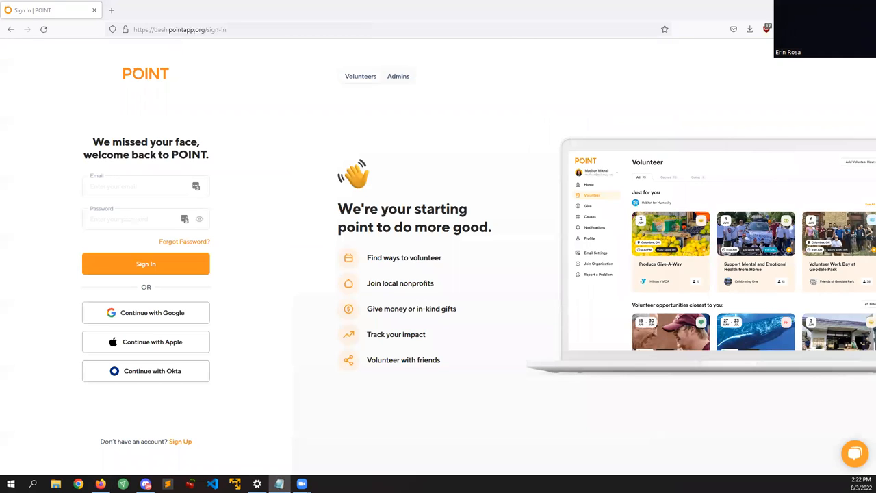
pyautogui.click(140, 187)
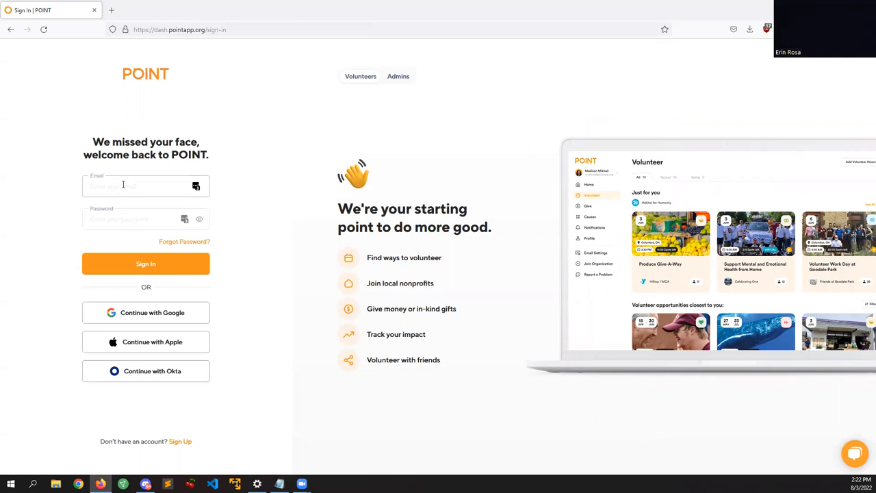
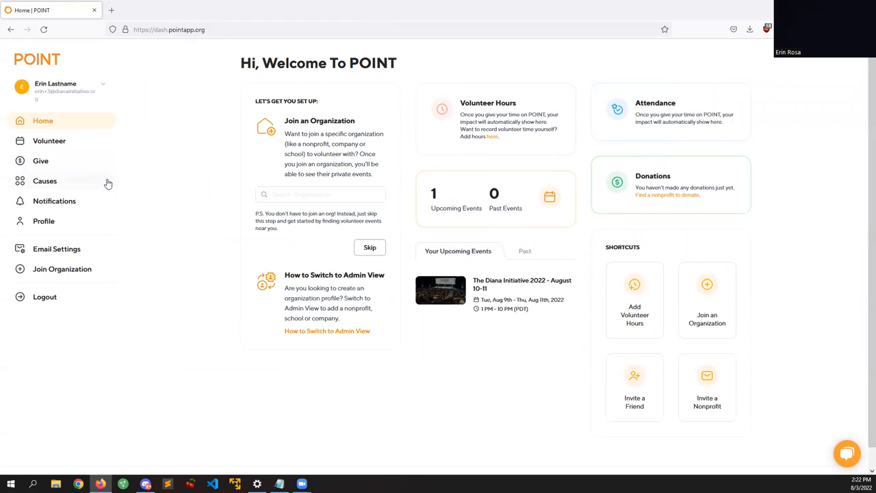
pyautogui.moveTo(50, 140)
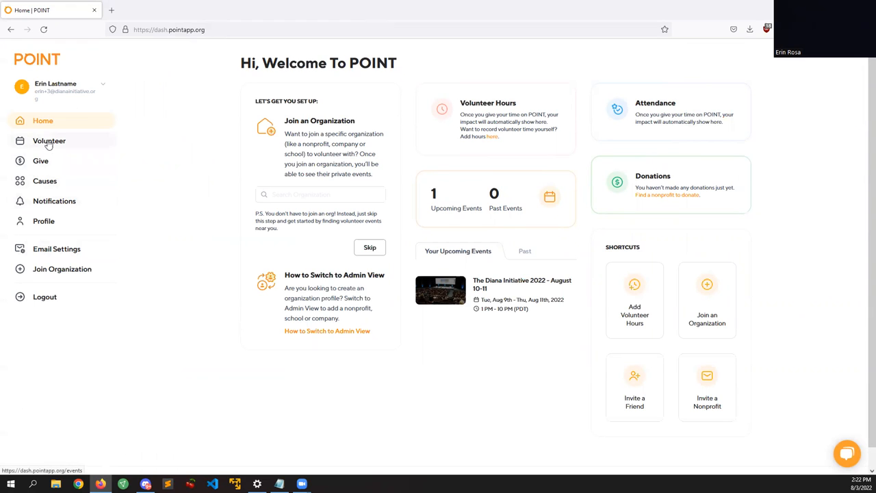
# Step: Show Your Upcoming Events and open The Diana Initiative 2022 event details
pyautogui.click(50, 140)
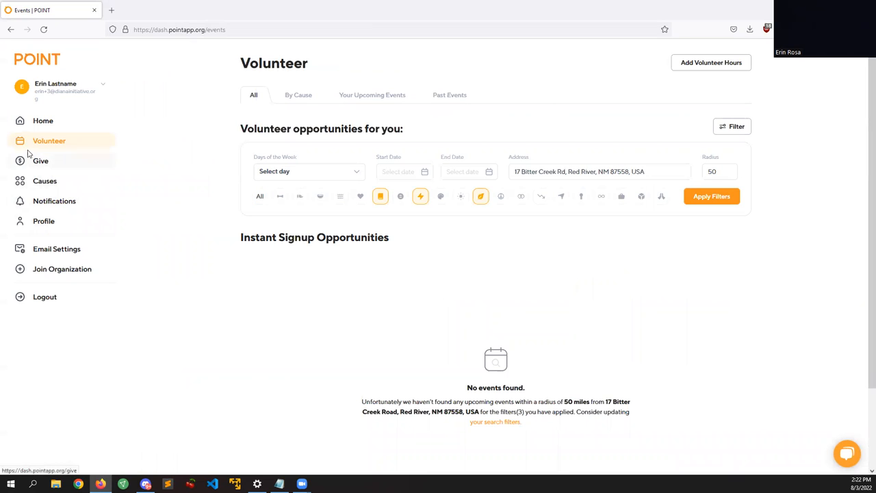
pyautogui.moveTo(55, 200)
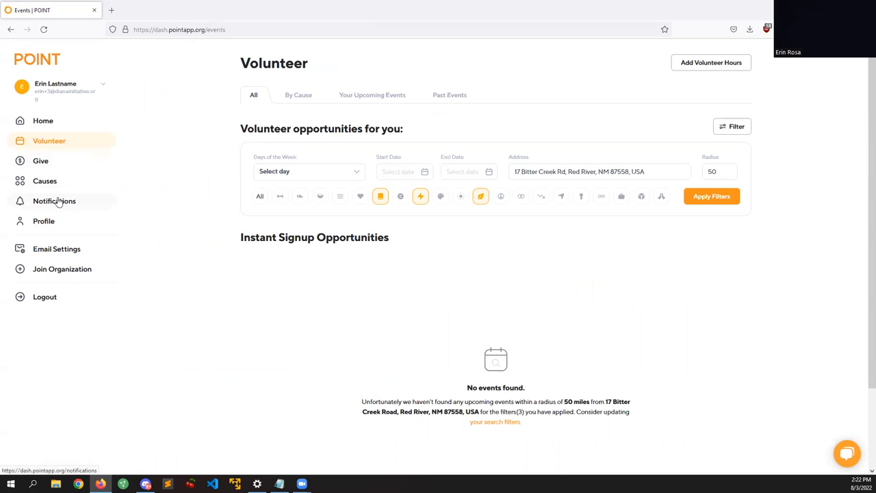
pyautogui.moveTo(49, 140)
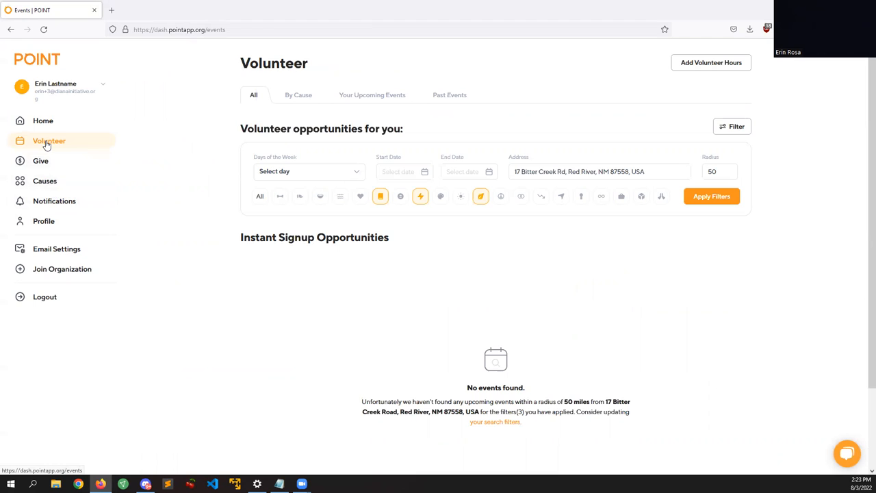
pyautogui.click(373, 95)
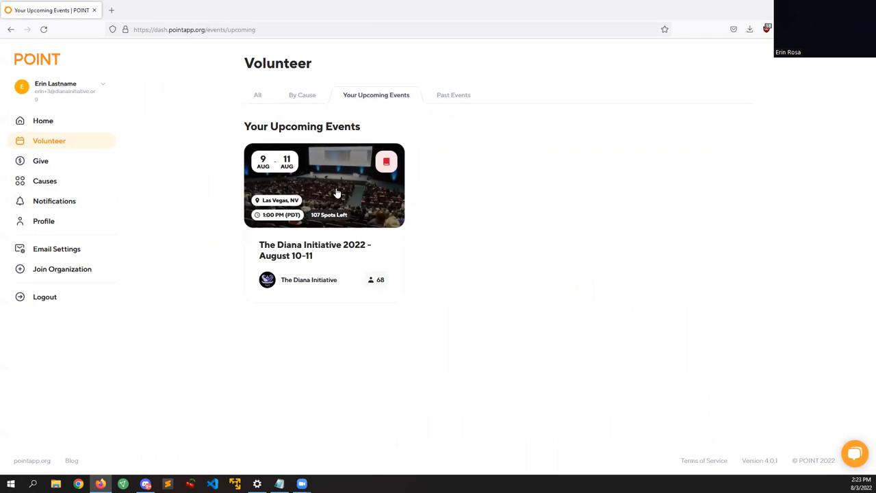
pyautogui.click(324, 187)
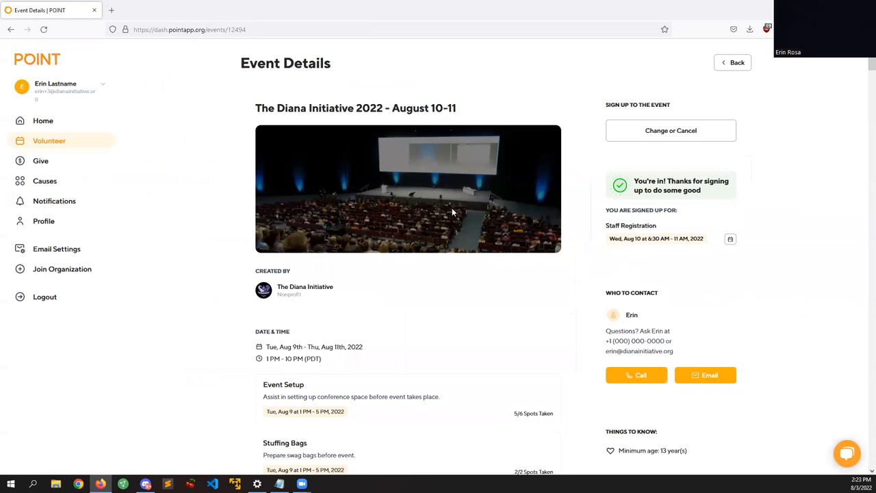
pyautogui.moveTo(570, 130)
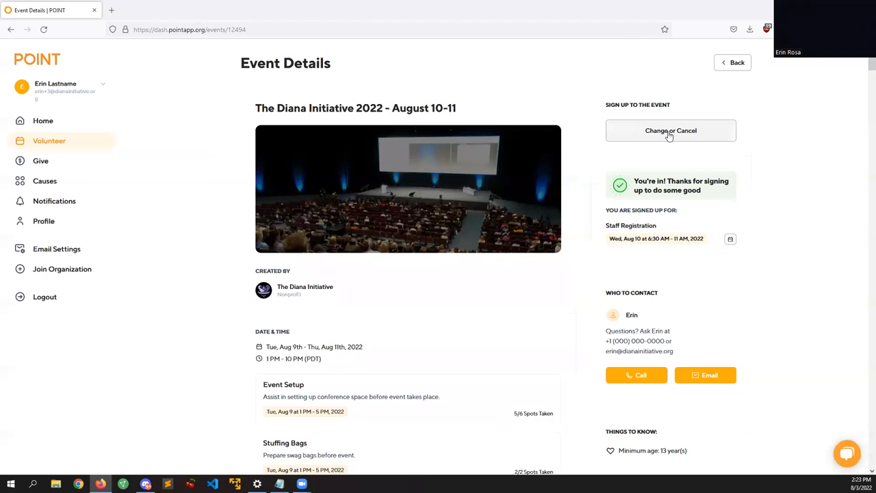
# Step: Use Change or Cancel to untick Staff Registration and check Expo/Sponsor Helpers instead
pyautogui.click(671, 130)
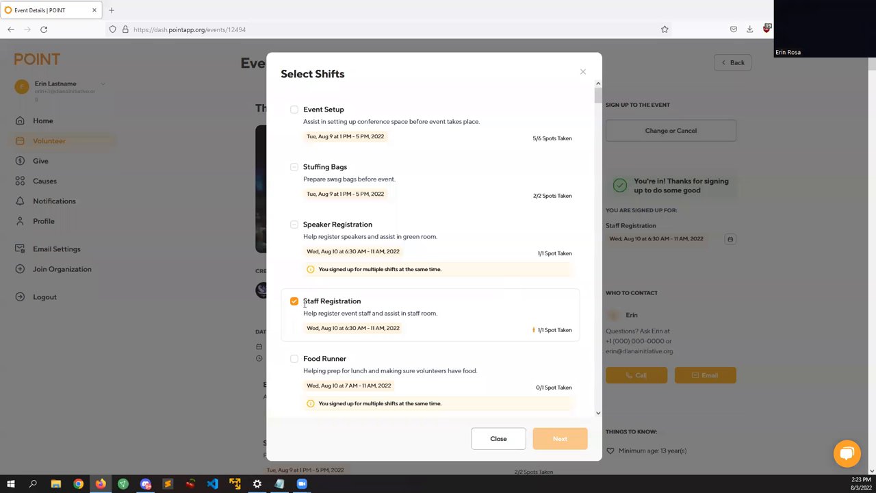
pyautogui.click(294, 301)
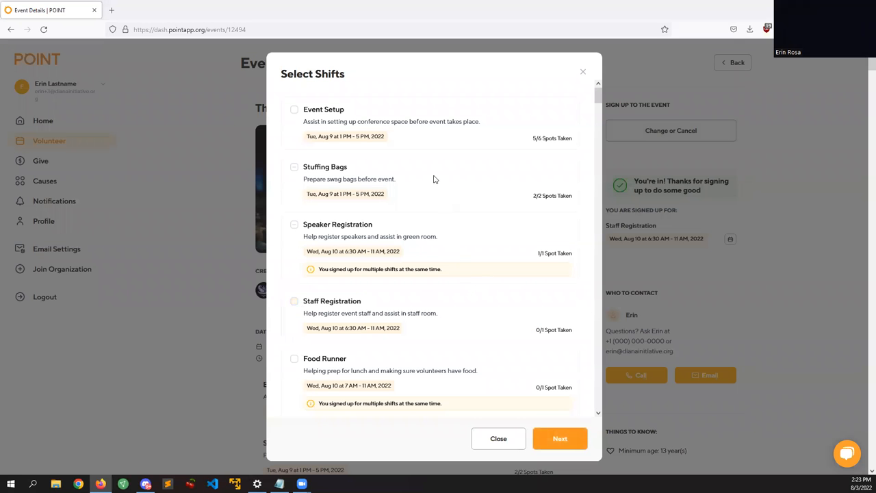
pyautogui.scroll(-3)
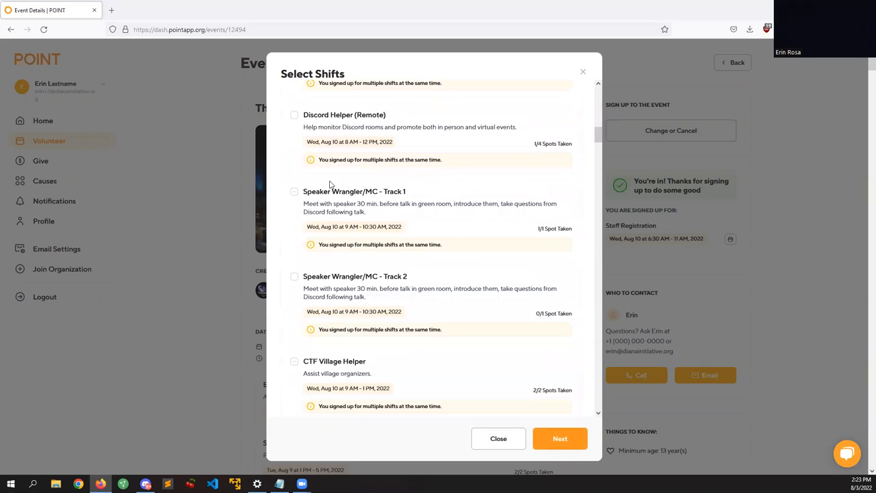
pyautogui.moveTo(338, 261)
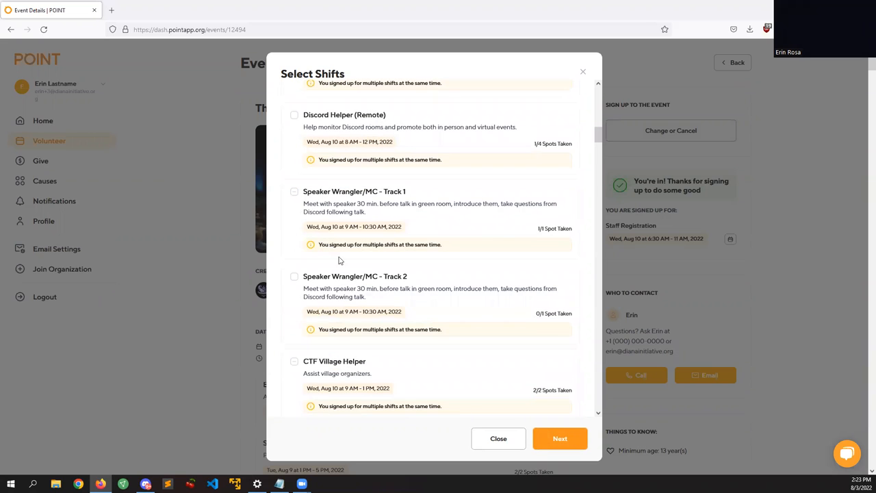
pyautogui.scroll(-3)
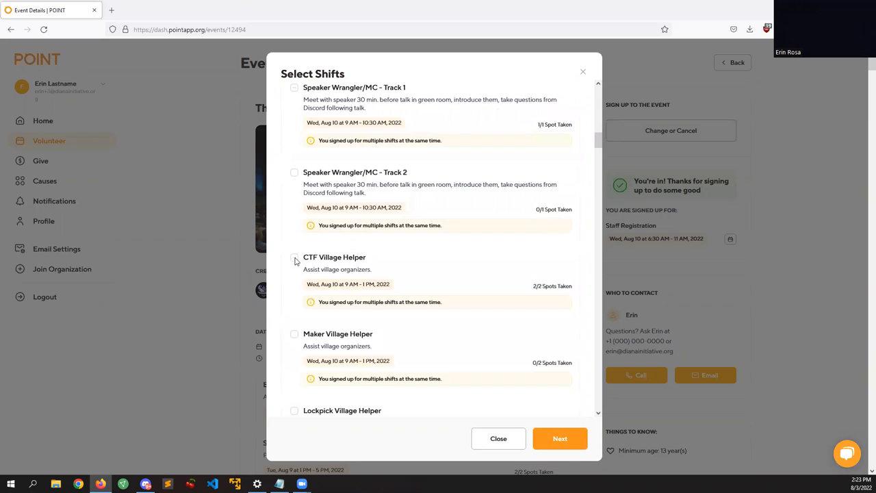
pyautogui.moveTo(491, 257)
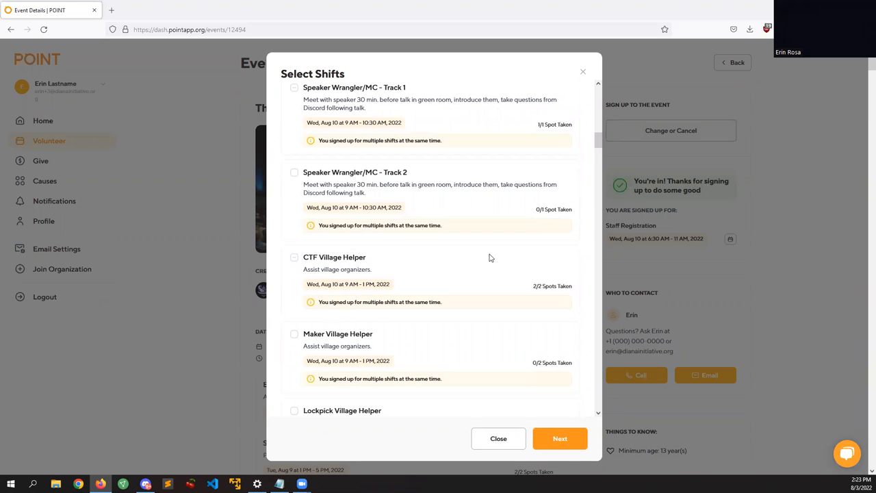
pyautogui.scroll(-3)
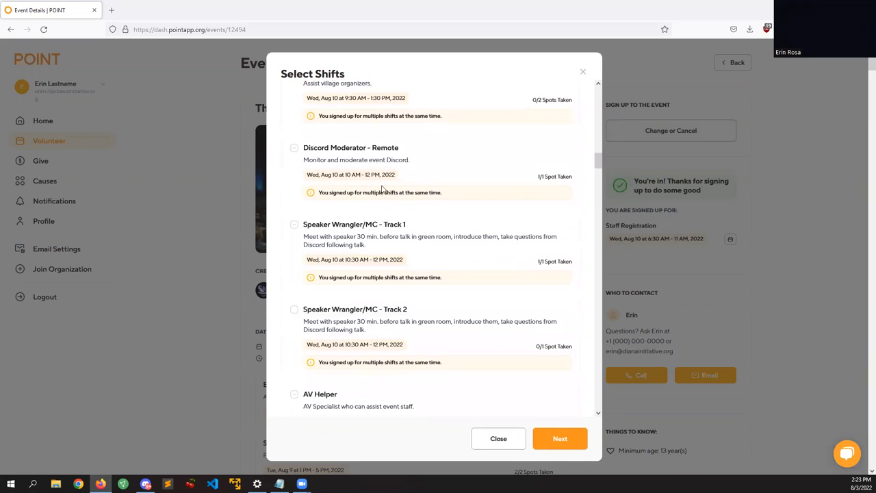
pyautogui.scroll(-3)
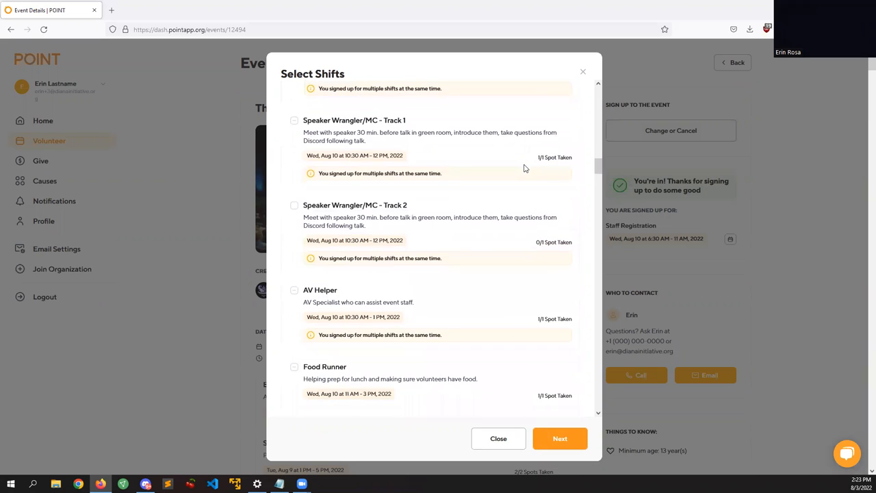
pyautogui.scroll(-3)
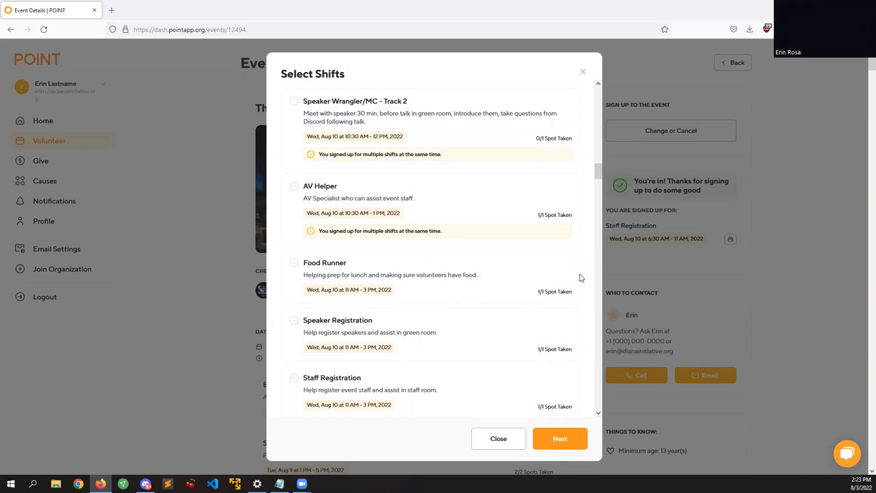
pyautogui.scroll(-3)
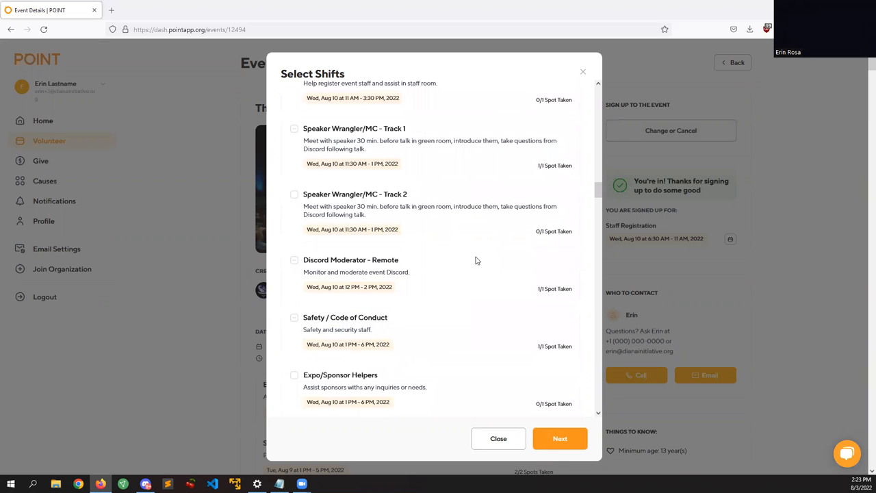
pyautogui.scroll(-3)
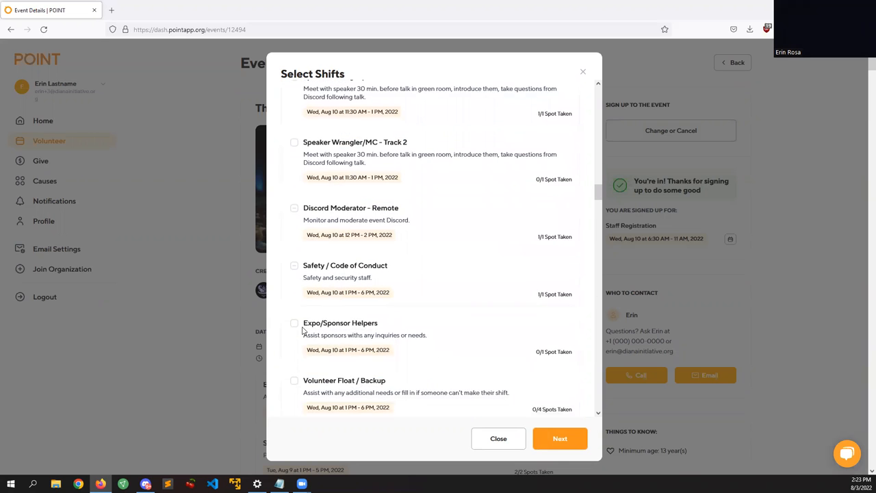
pyautogui.click(294, 323)
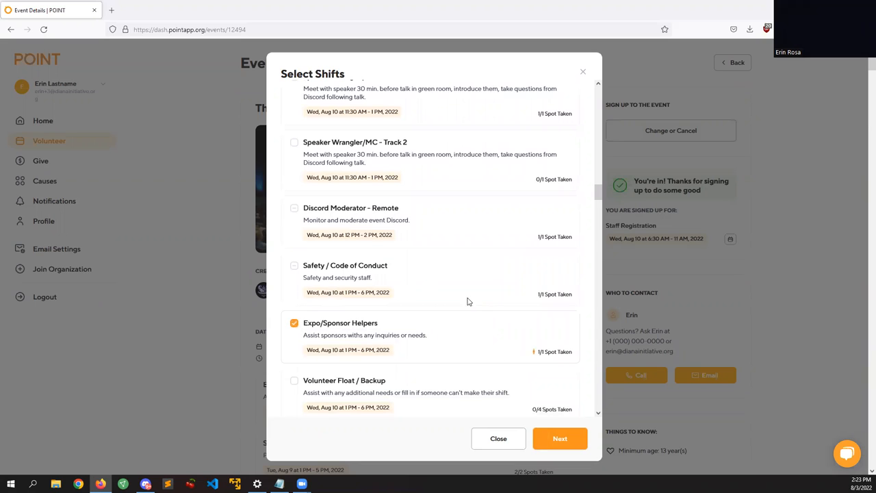
pyautogui.moveTo(443, 279)
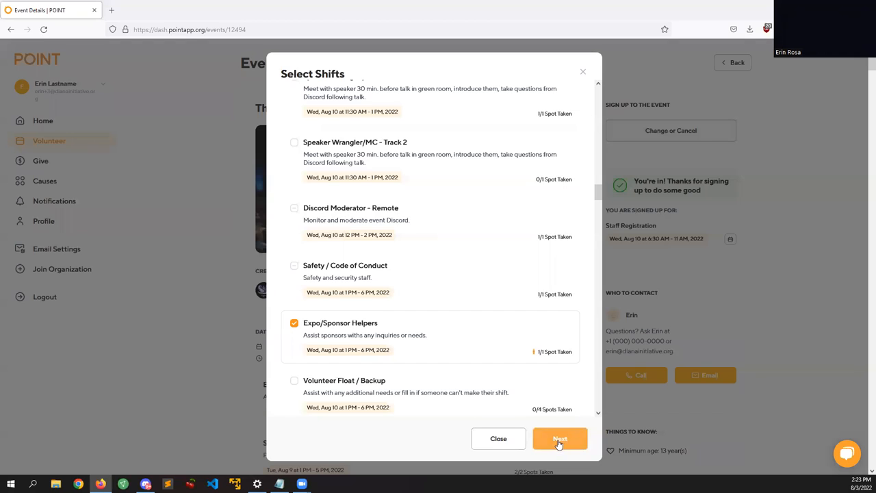
# Step: Confirm the switch to Expo/Sponsor Helpers, cancelling Staff Registration, and dismiss the results summary
pyautogui.click(558, 439)
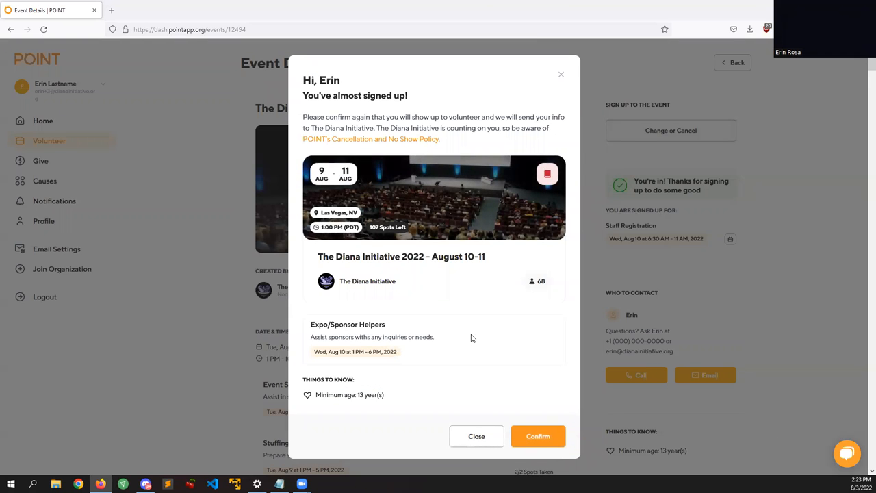
pyautogui.scroll(-3)
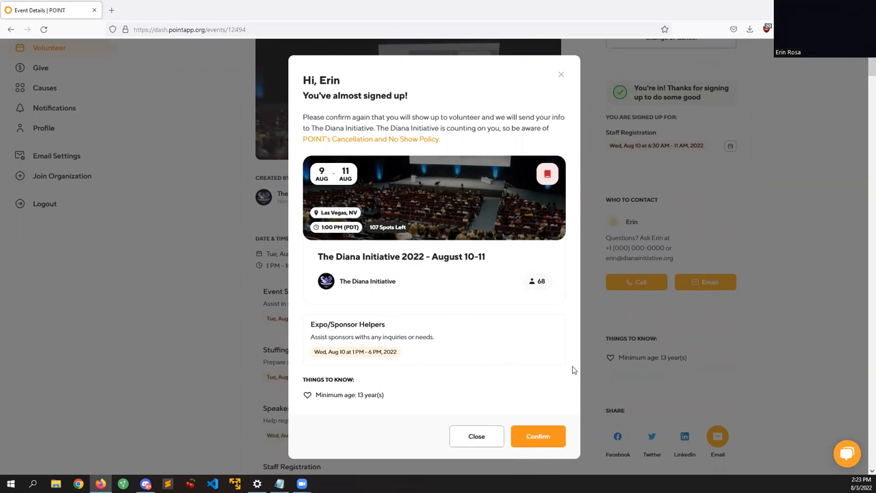
pyautogui.click(538, 436)
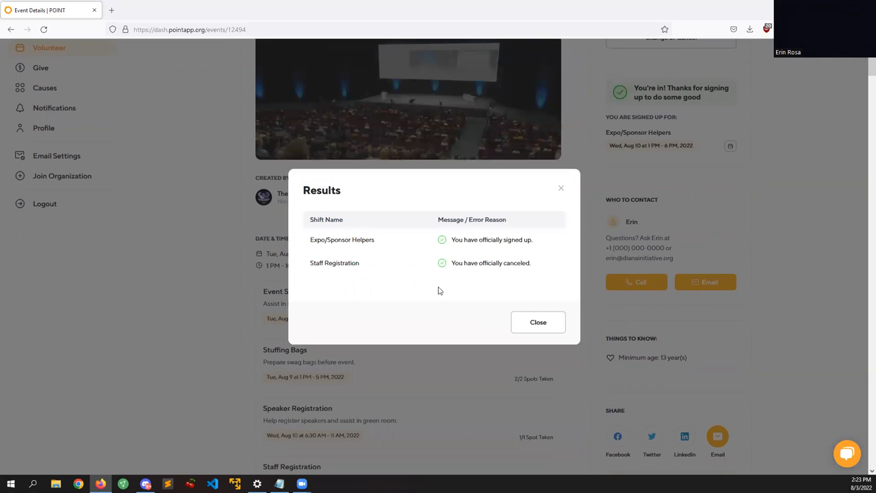
pyautogui.moveTo(558, 270)
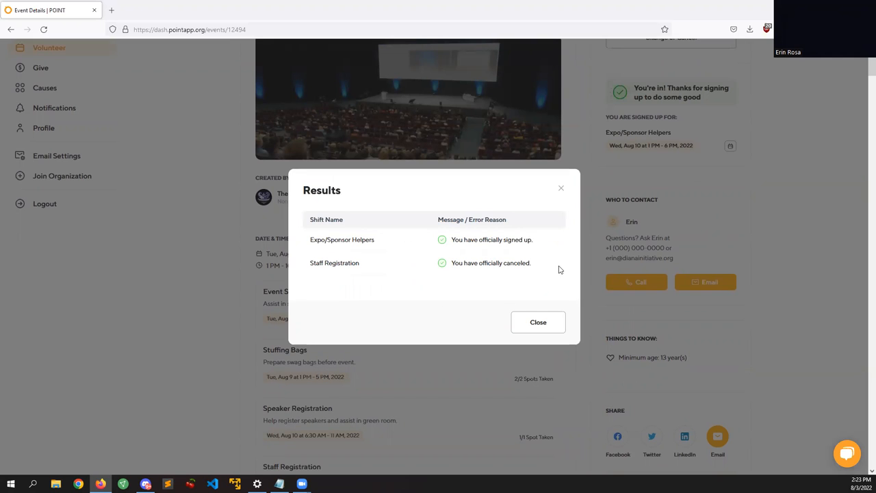
pyautogui.moveTo(322, 276)
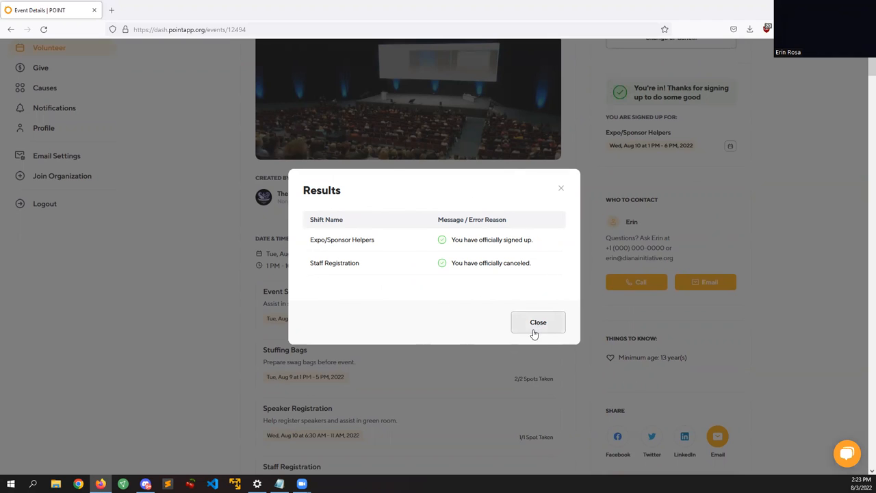
pyautogui.click(539, 322)
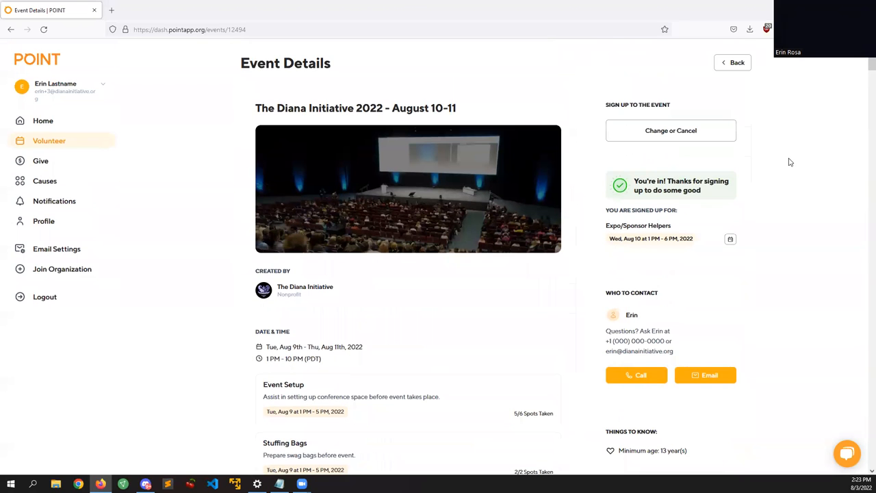
pyautogui.moveTo(548, 75)
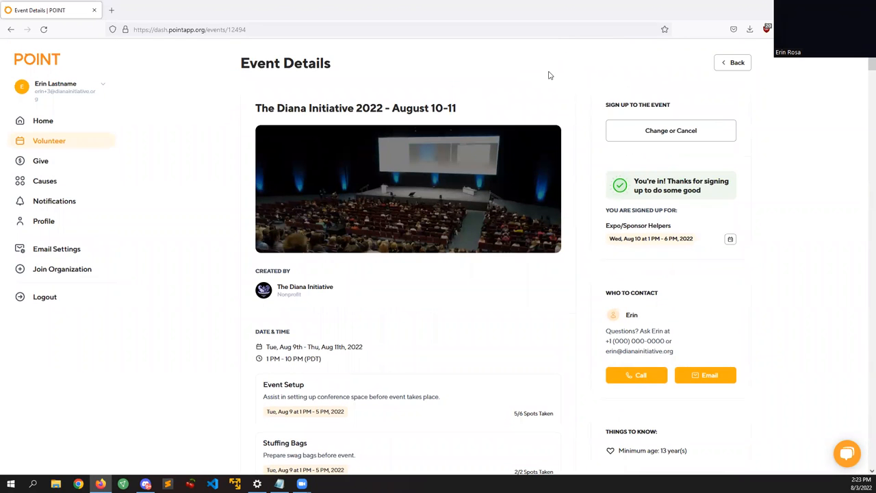